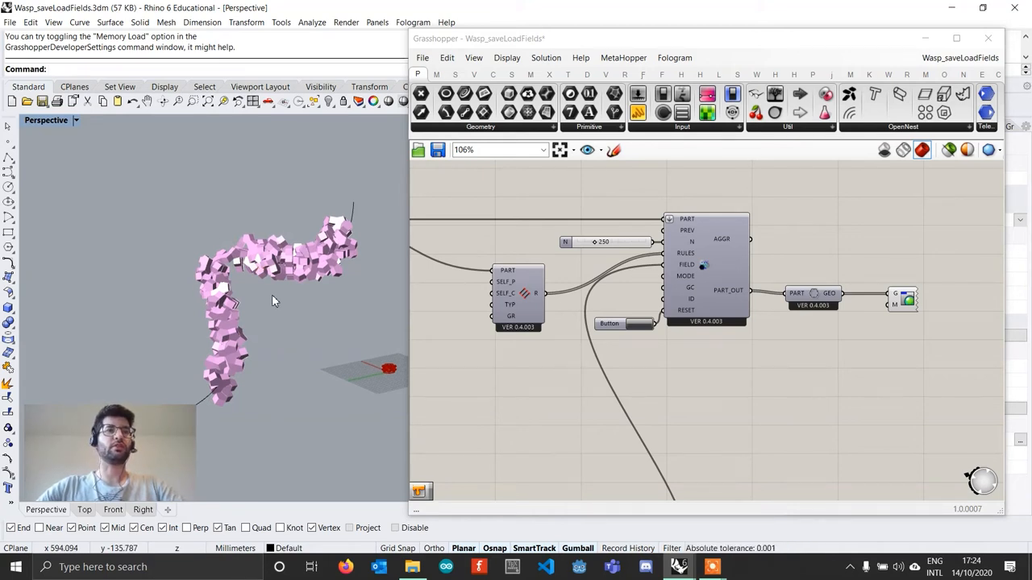
{"action": "mouse_move", "coordinate": [305, 266]}
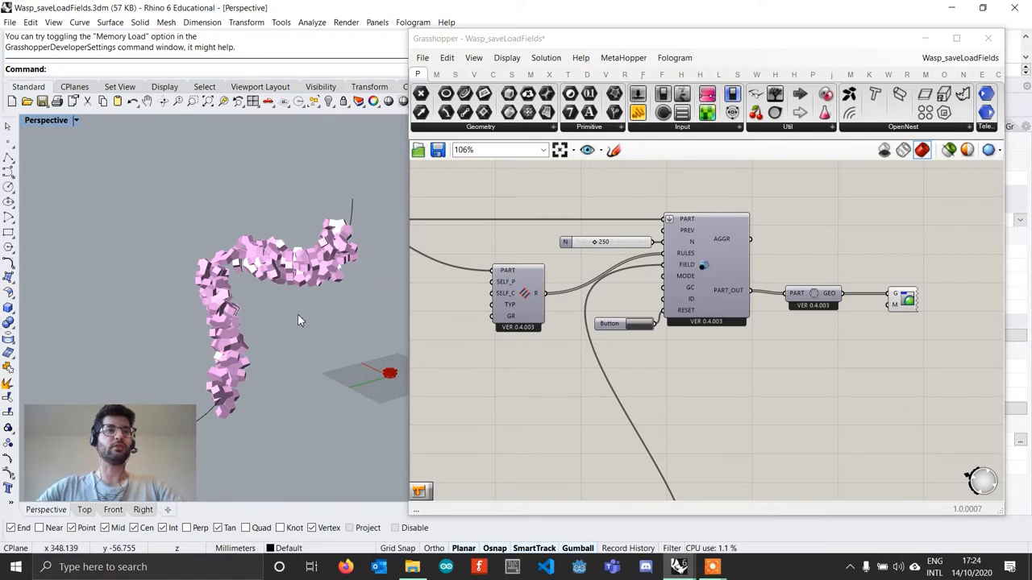
{"action": "mouse_move", "coordinate": [371, 309]}
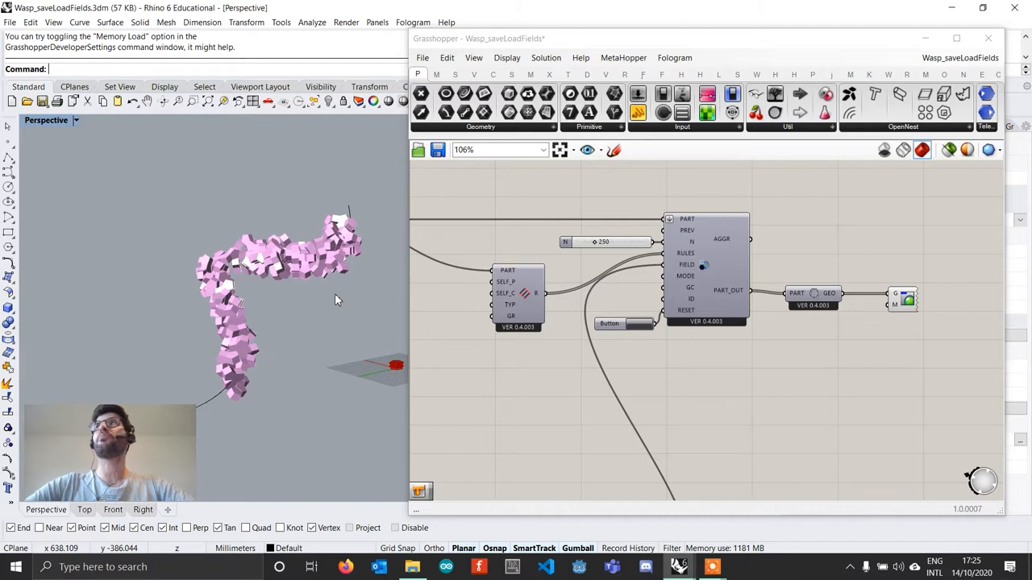
{"action": "mouse_move", "coordinate": [252, 322]}
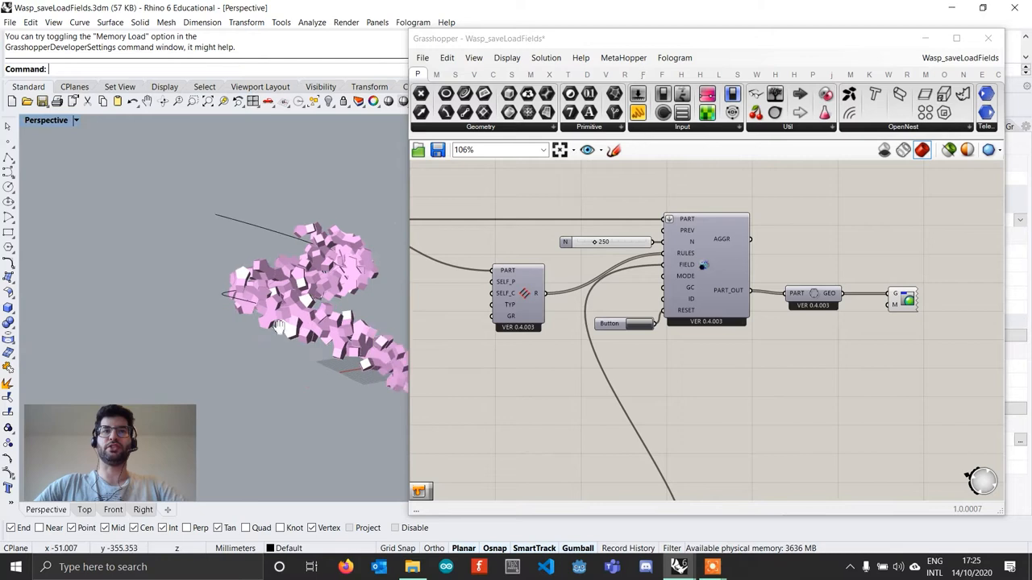
Step: Preview the field points in the viewport from the field colour component, then hide them again
{"action": "scroll", "scroll_direction": "down", "scroll_amount": 3}
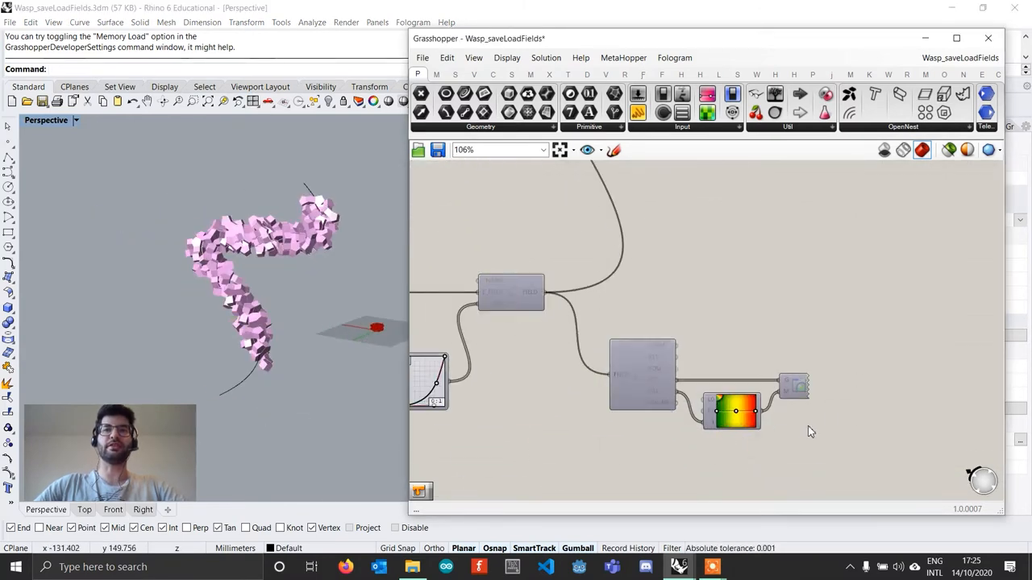
{"action": "right_click", "coordinate": [793, 383]}
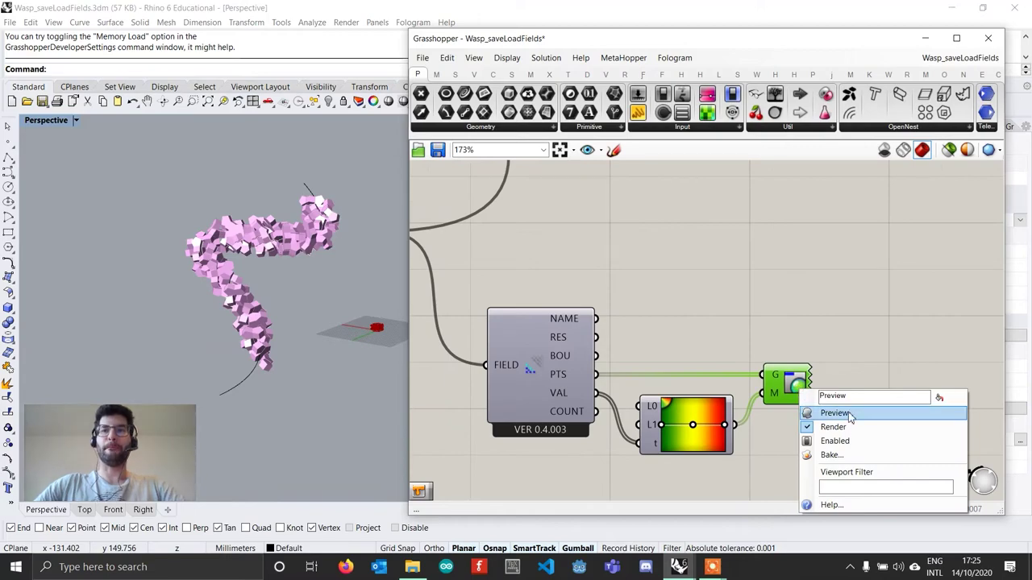
{"action": "left_click", "coordinate": [835, 413]}
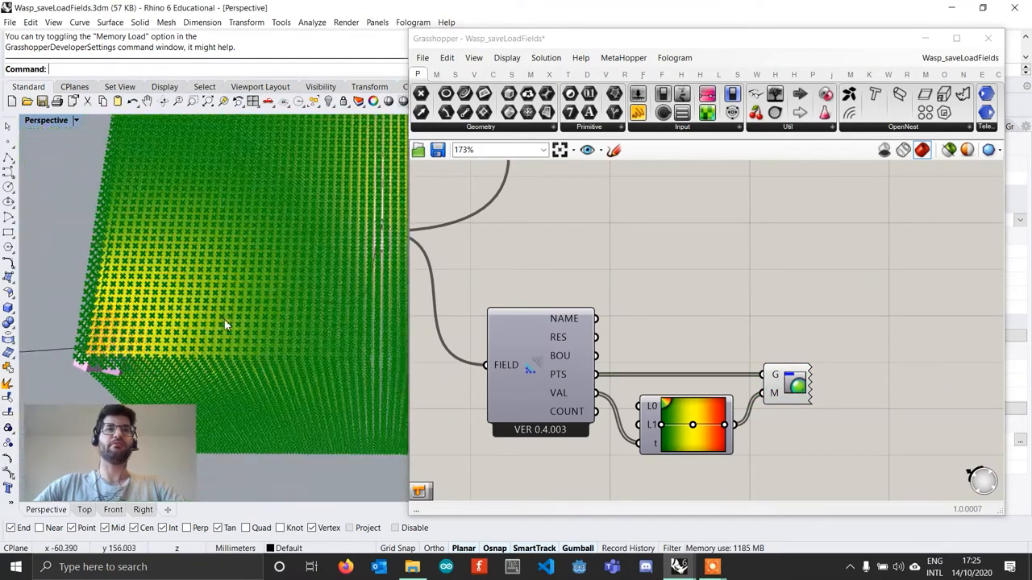
{"action": "scroll", "scroll_direction": "down", "scroll_amount": 3}
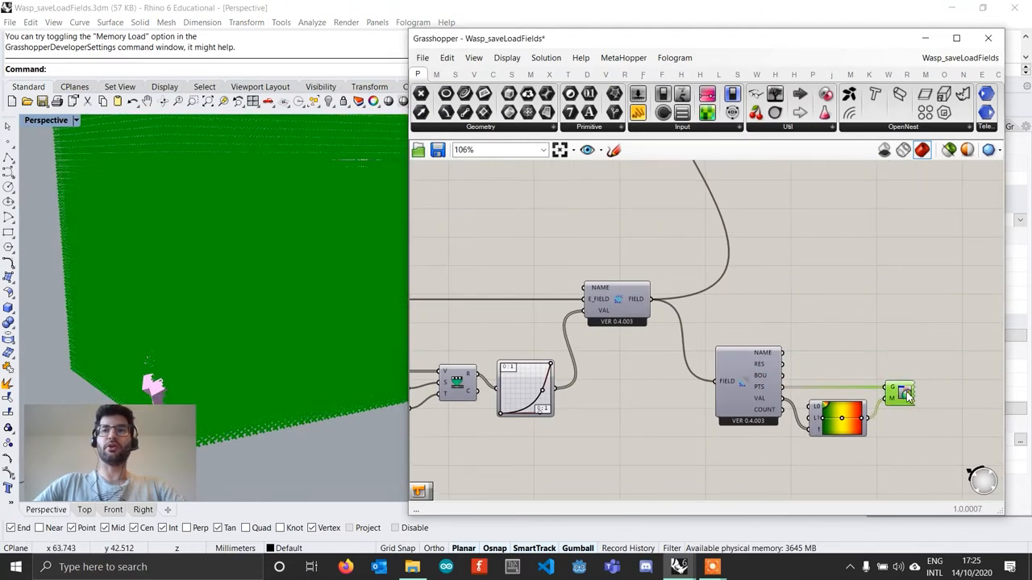
{"action": "left_click", "coordinate": [900, 394]}
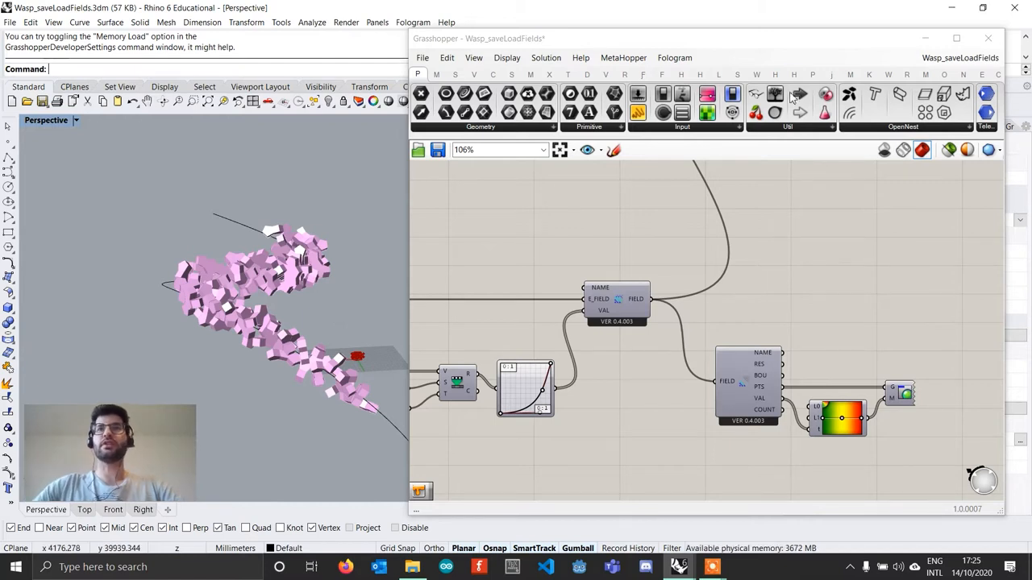
Step: Place a Wasp Save Field to File component from the Aggregation dropdown
{"action": "left_click", "coordinate": [889, 74]}
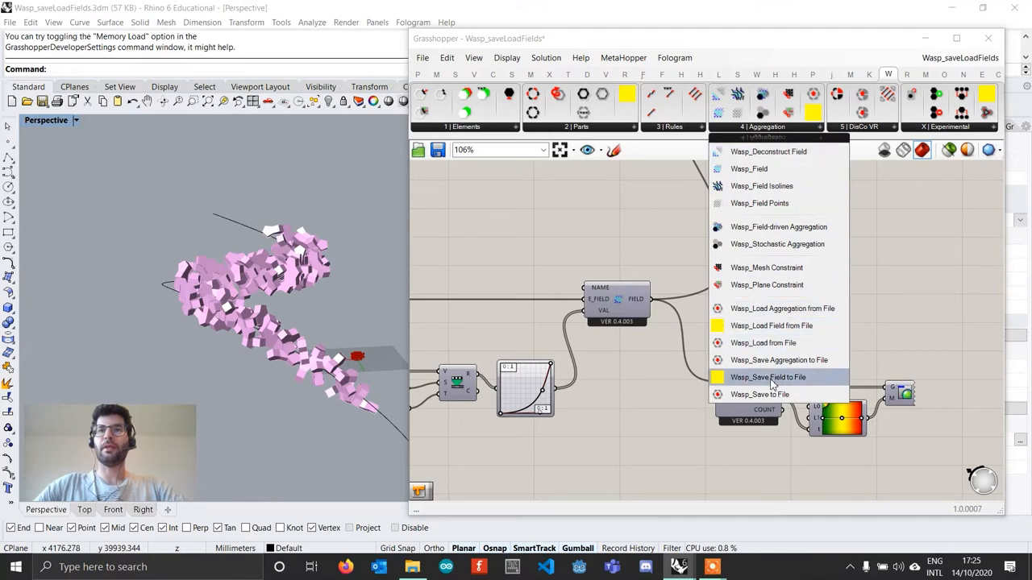
{"action": "mouse_move", "coordinate": [767, 377]}
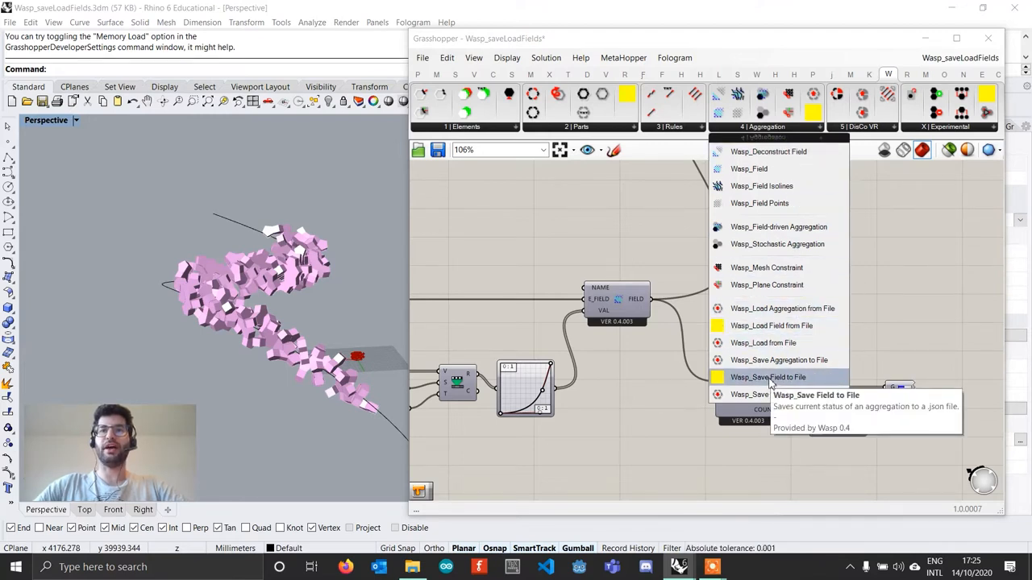
{"action": "left_click", "coordinate": [768, 377]}
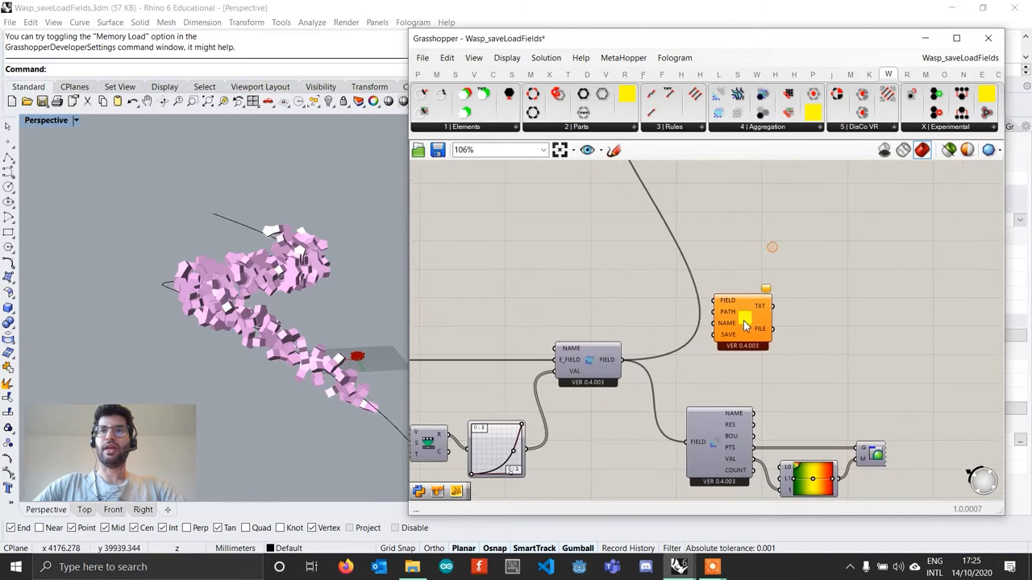
{"action": "scroll", "scroll_direction": "up", "scroll_amount": 3}
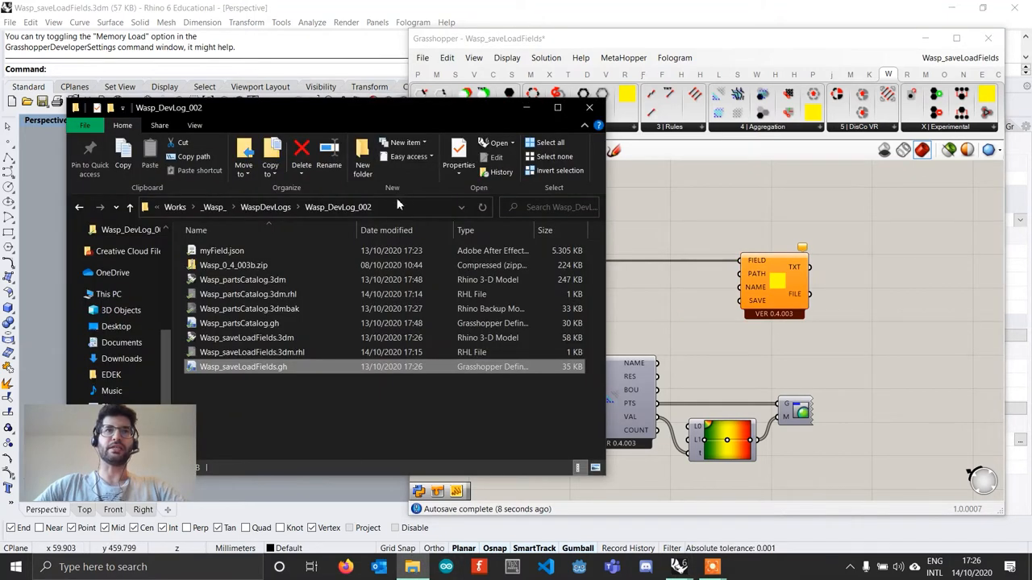
Step: Feed the Wasp_DevLog_002 folder path and the file name myField into the saver from two panels
{"action": "left_click", "coordinate": [322, 207]}
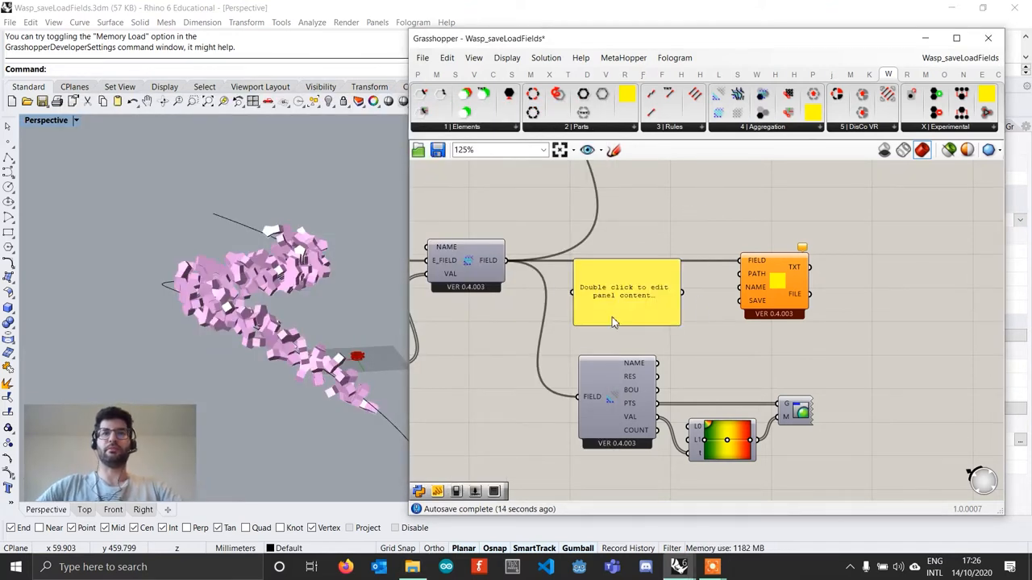
{"action": "double_click", "coordinate": [625, 290]}
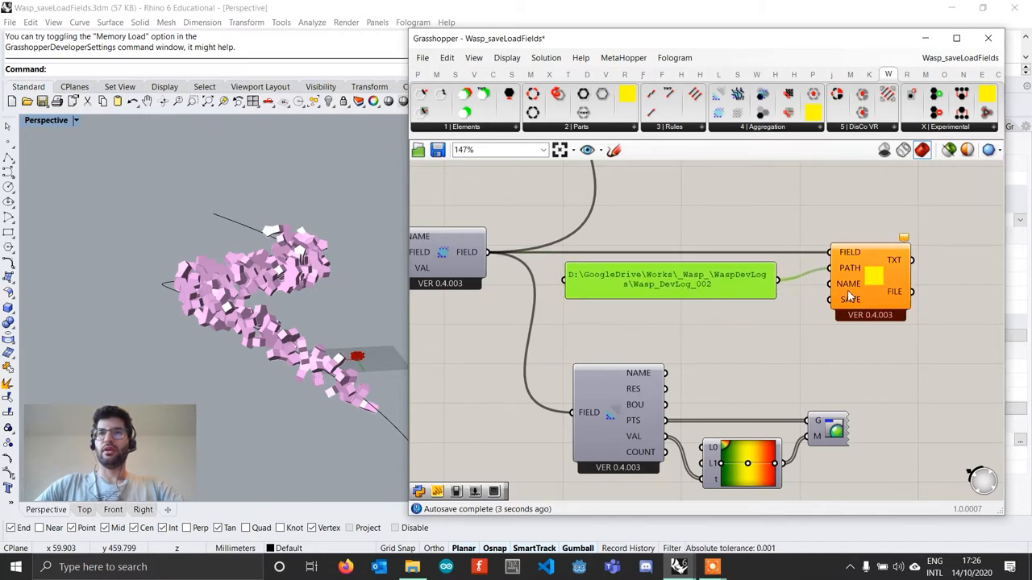
{"action": "double_click", "coordinate": [669, 281]}
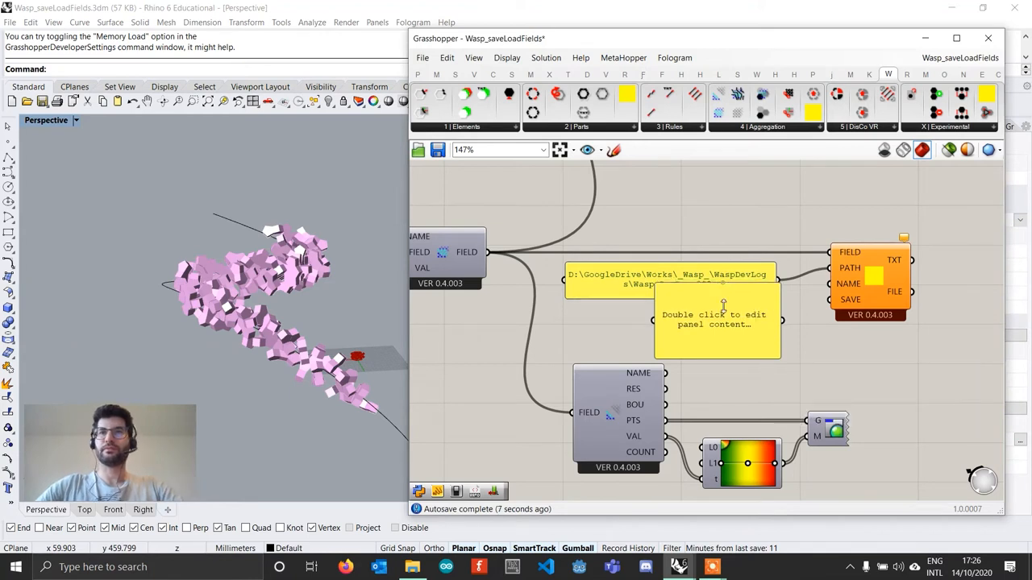
{"action": "double_click", "coordinate": [717, 319]}
{"action": "type", "text": "myFiel"}
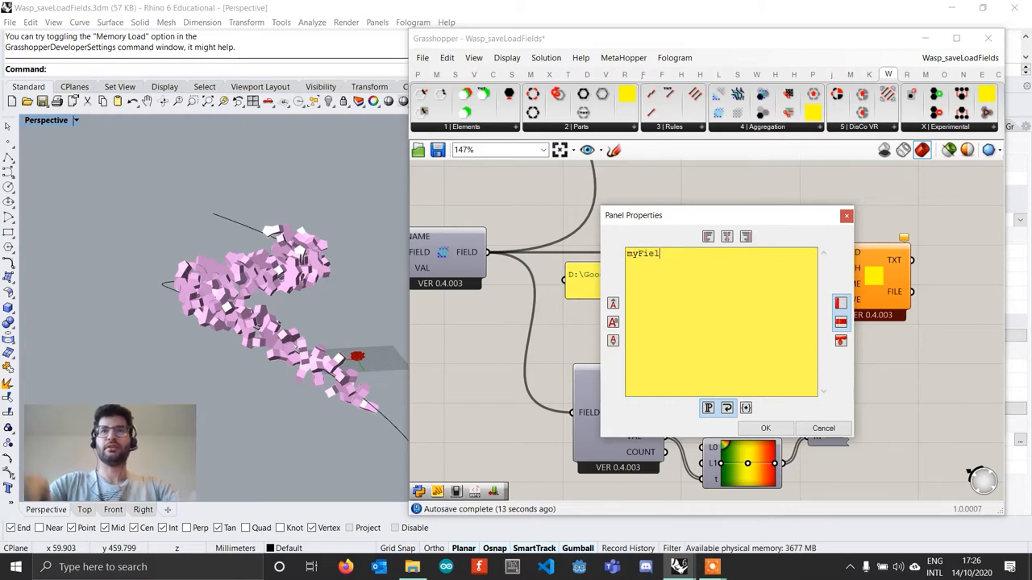
{"action": "left_click", "coordinate": [764, 429]}
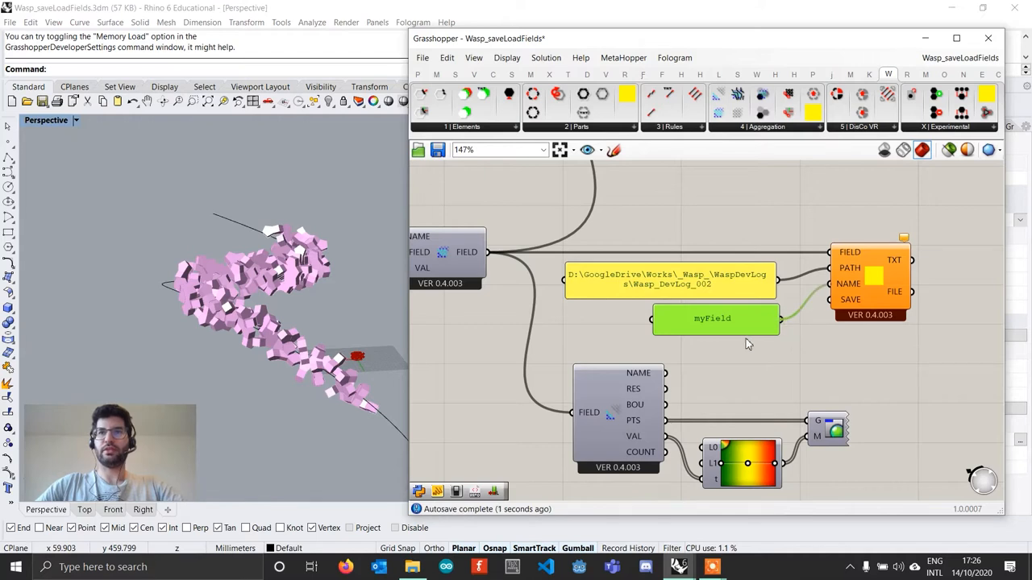
{"action": "mouse_move", "coordinate": [858, 319]}
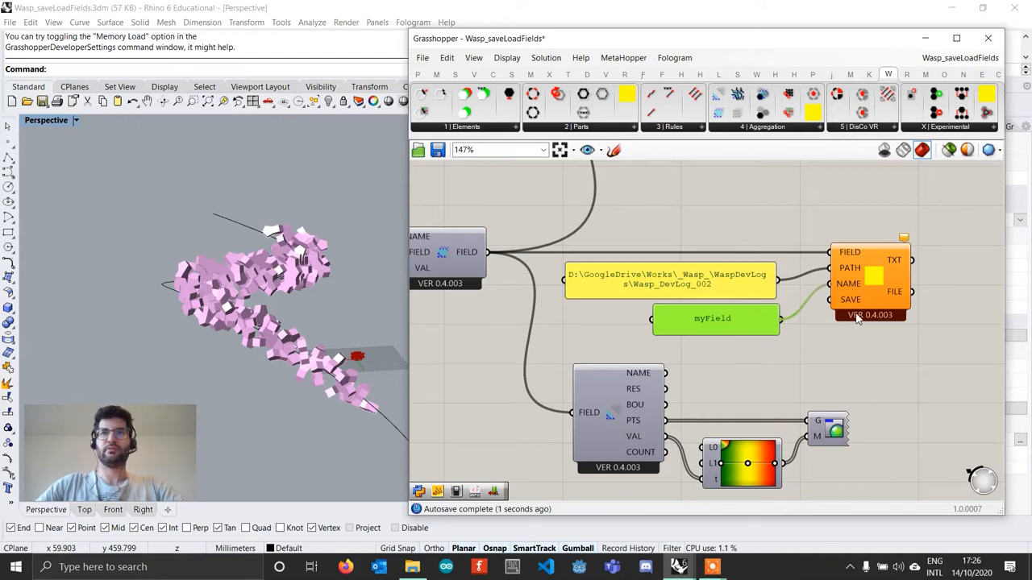
{"action": "mouse_move", "coordinate": [871, 356]}
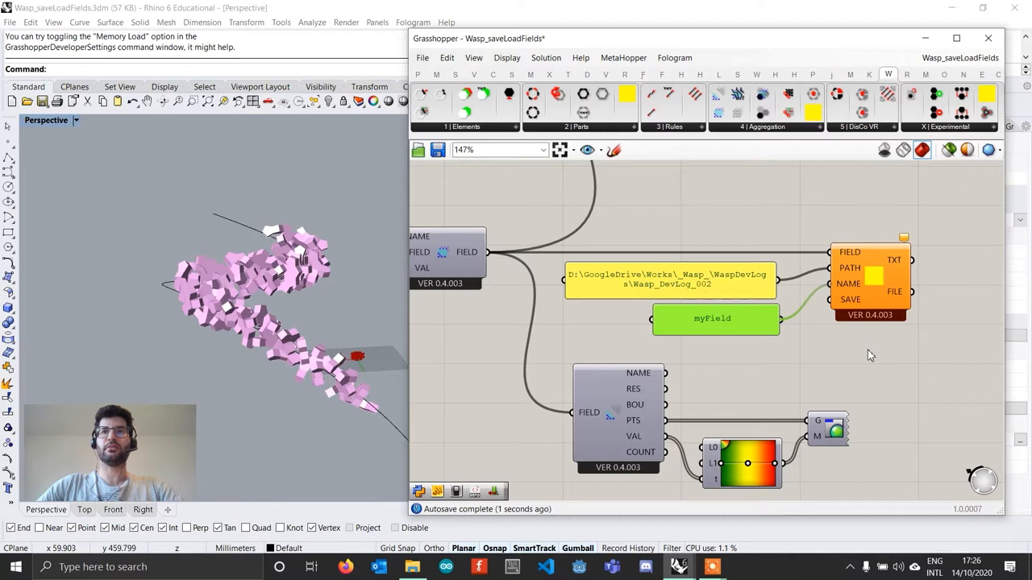
Step: Zoom in on the canvas beside the Save Field component to place the SAVE button
{"action": "scroll", "scroll_direction": "up", "scroll_amount": 3}
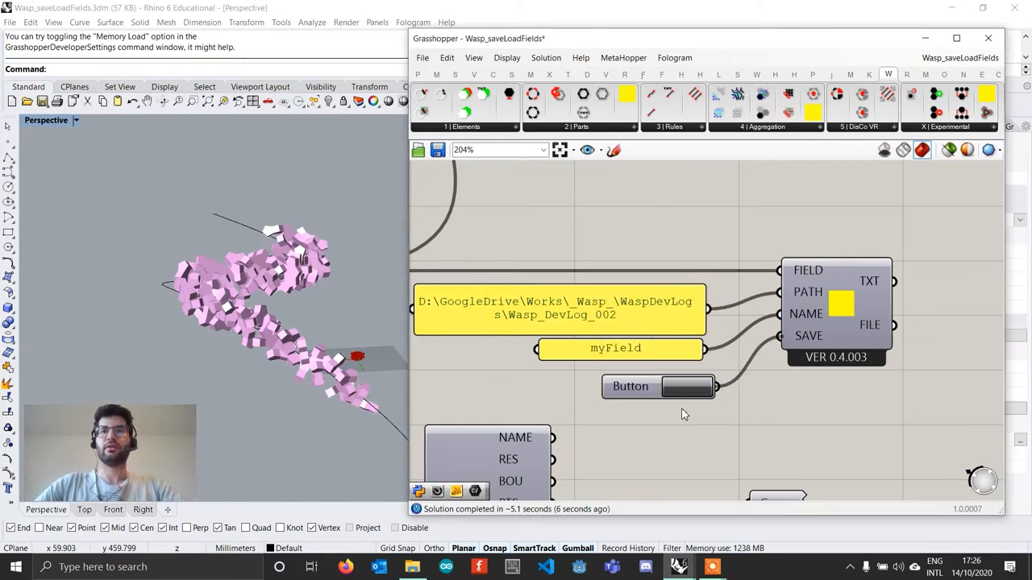
{"action": "mouse_move", "coordinate": [683, 414]}
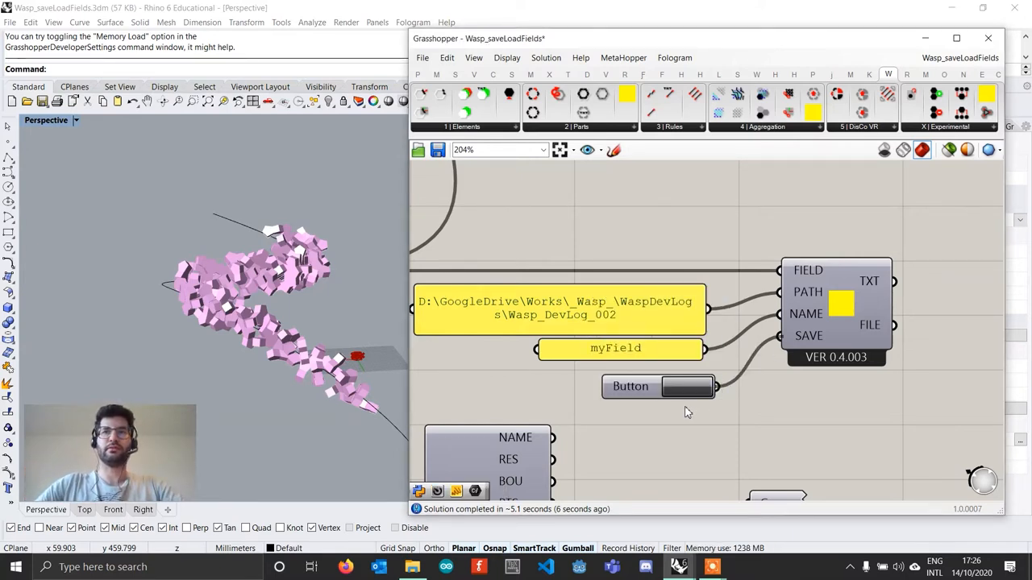
{"action": "mouse_move", "coordinate": [686, 402]}
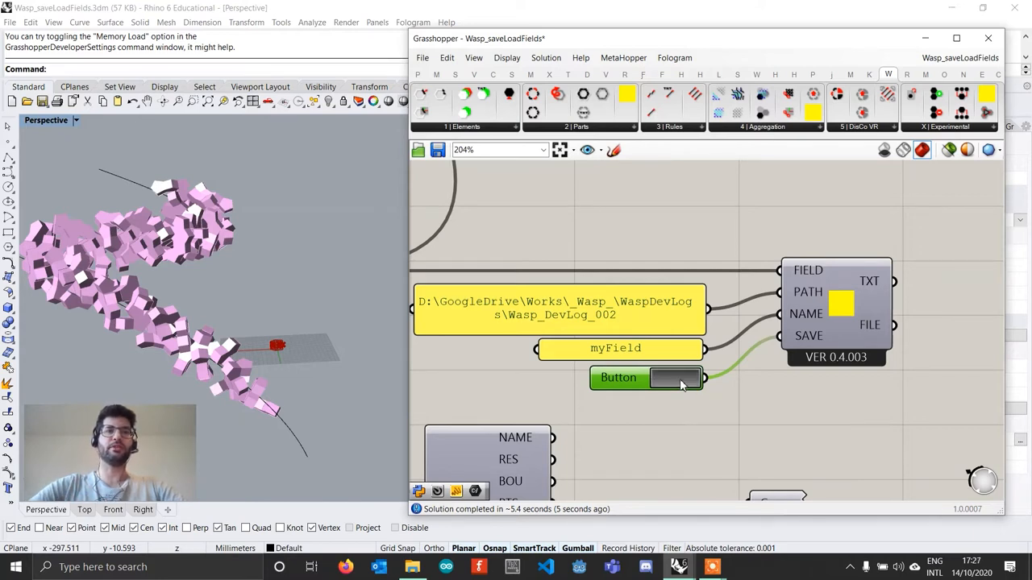
{"action": "mouse_move", "coordinate": [782, 313]}
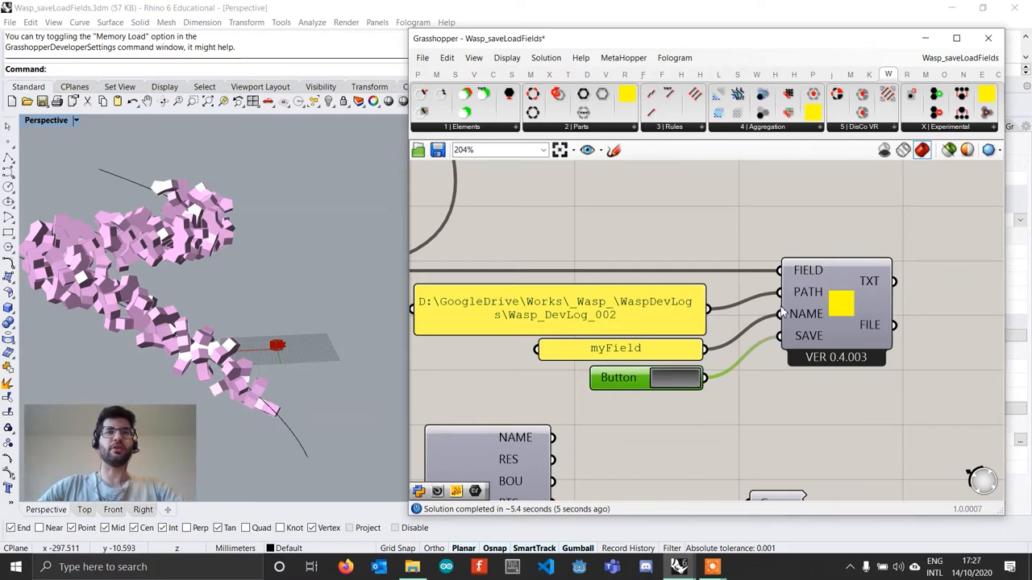
{"action": "mouse_move", "coordinate": [771, 342]}
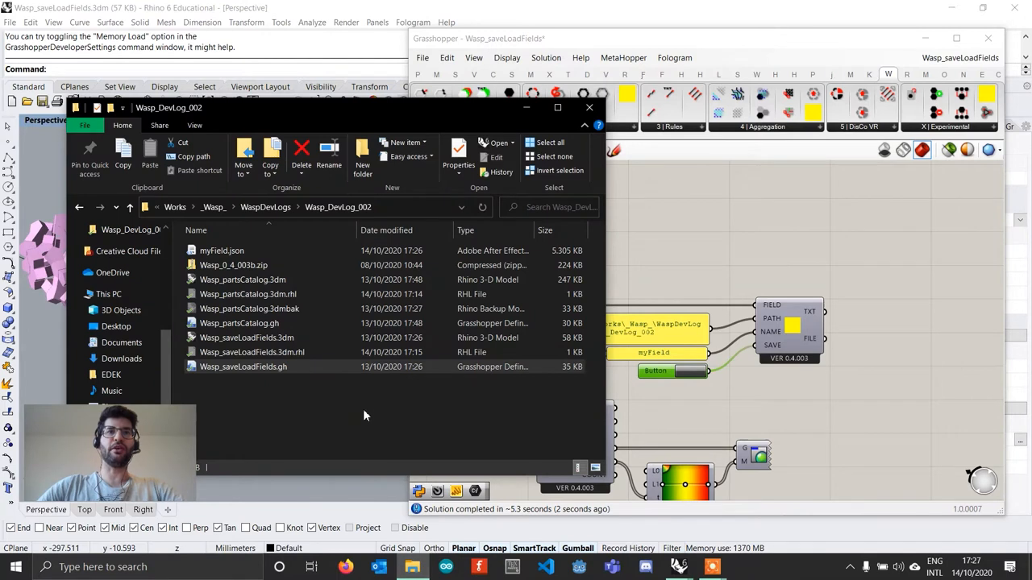
Step: Open myField.json from the Wasp_DevLog_002 folder in Notepad++
{"action": "left_click", "coordinate": [223, 250]}
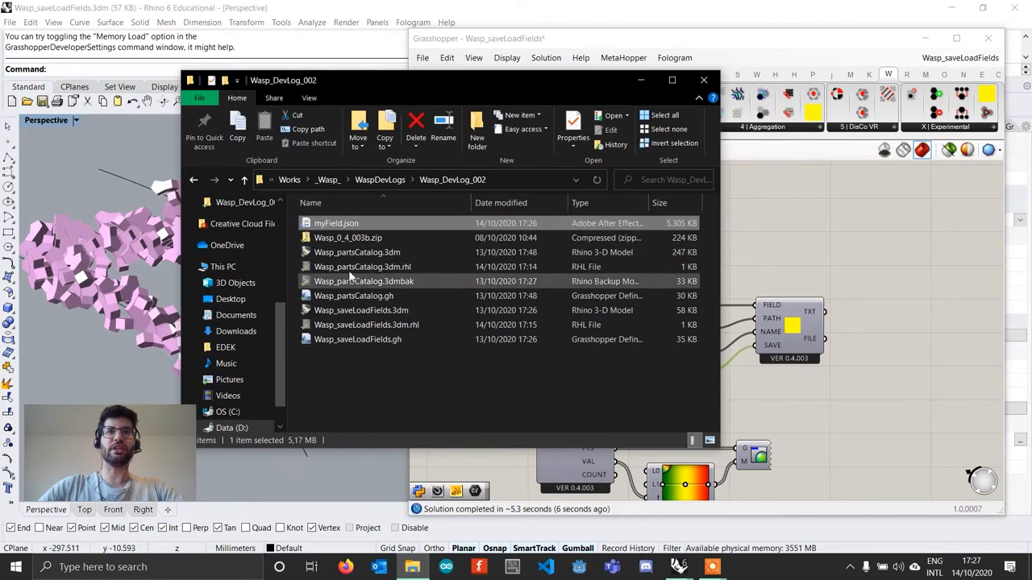
{"action": "mouse_move", "coordinate": [335, 222]}
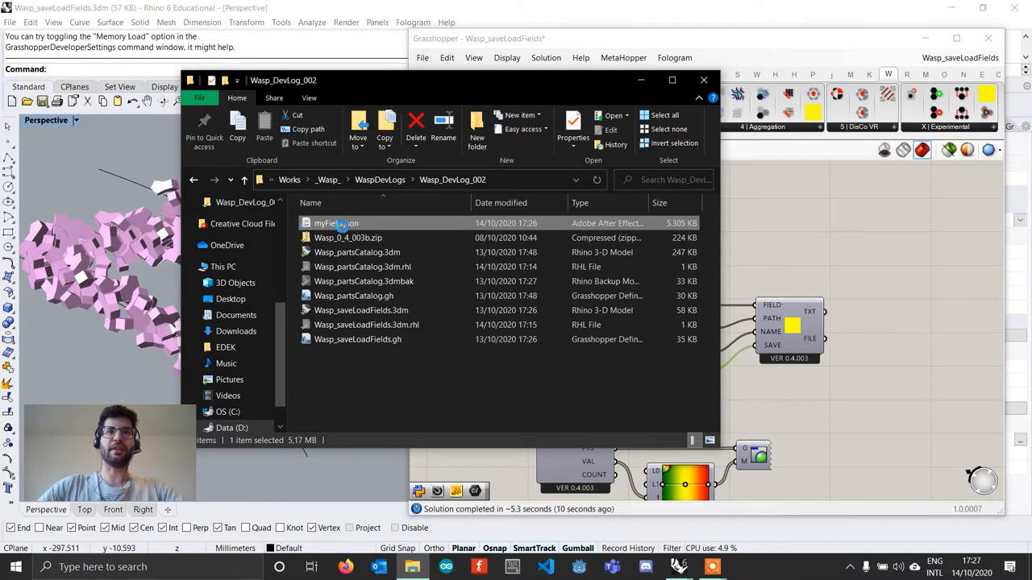
{"action": "right_click", "coordinate": [336, 222]}
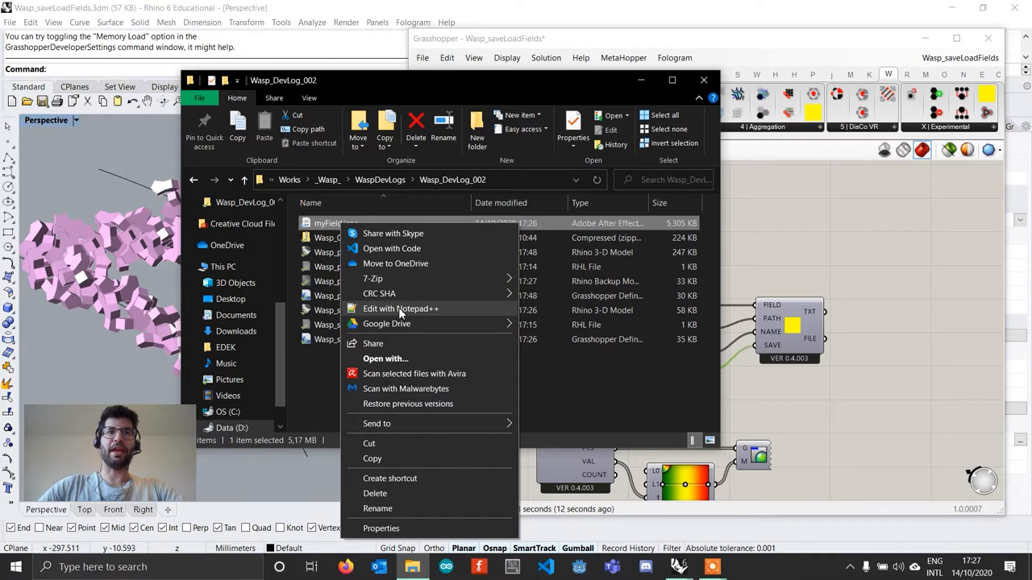
{"action": "left_click", "coordinate": [399, 309]}
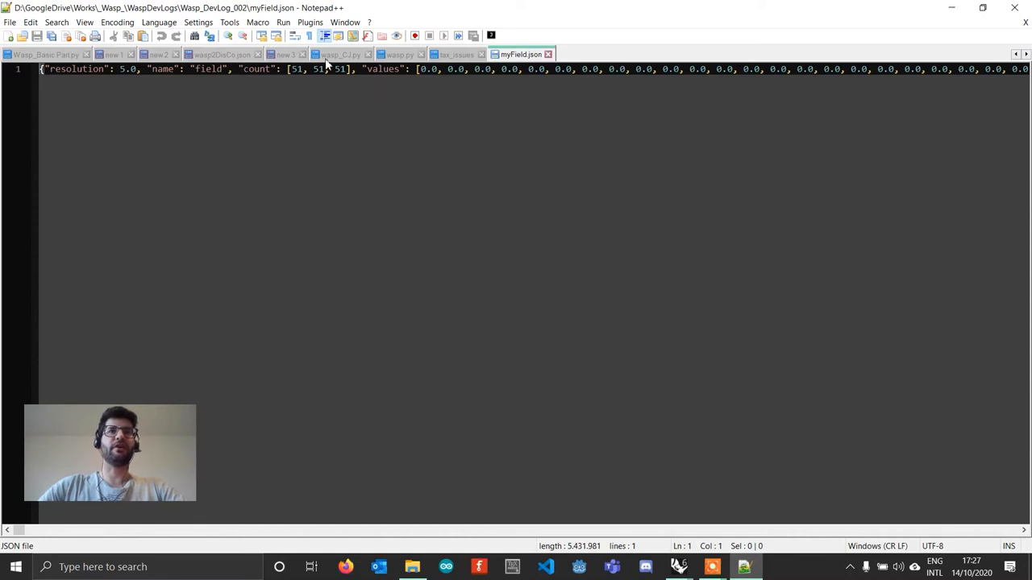
Step: Pretty-print myField.json with JSTool's JSFormat, then minimize Notepad++ to return to Grasshopper
{"action": "left_click", "coordinate": [310, 22]}
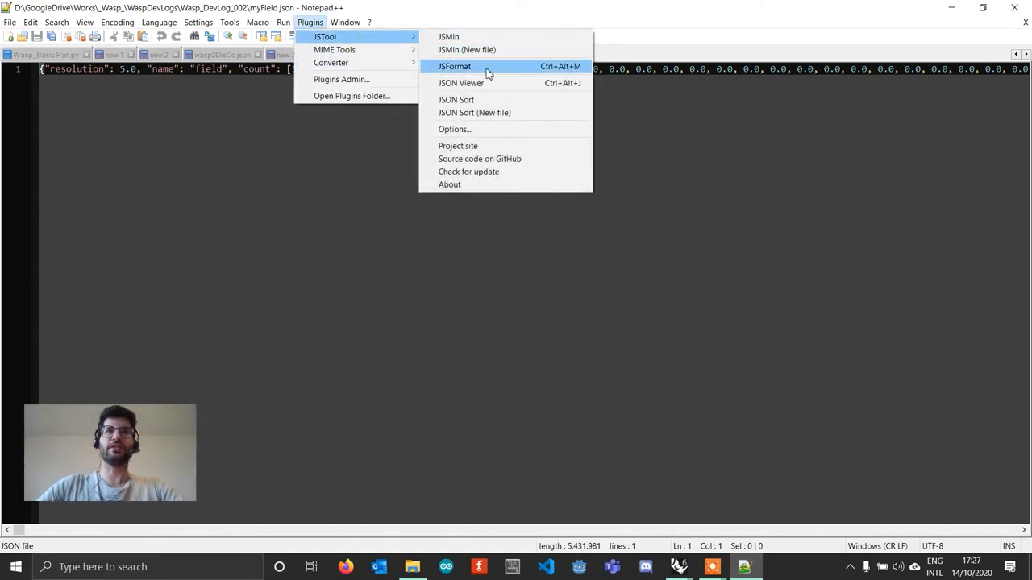
{"action": "left_click", "coordinate": [455, 66]}
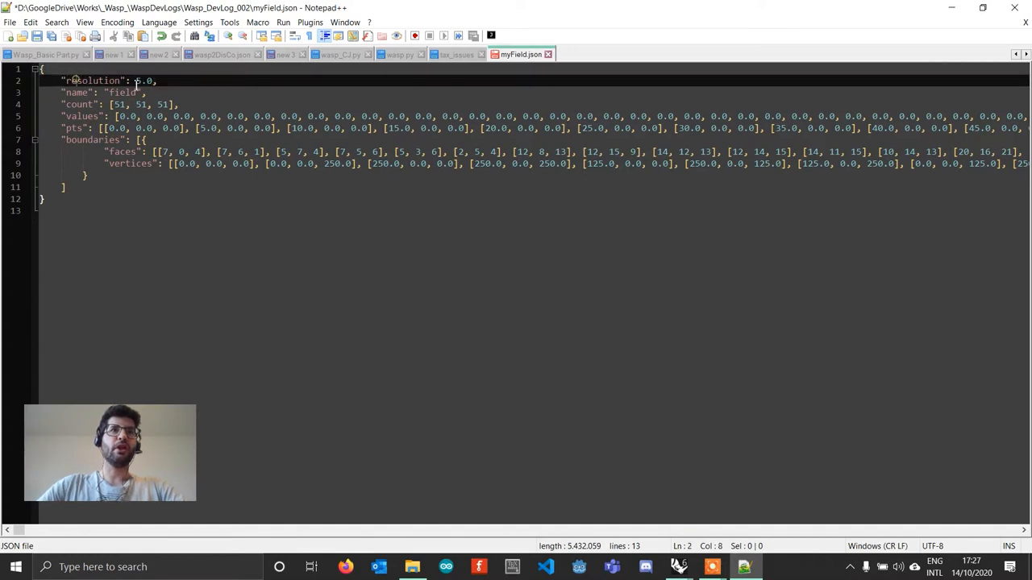
{"action": "left_click", "coordinate": [123, 92]}
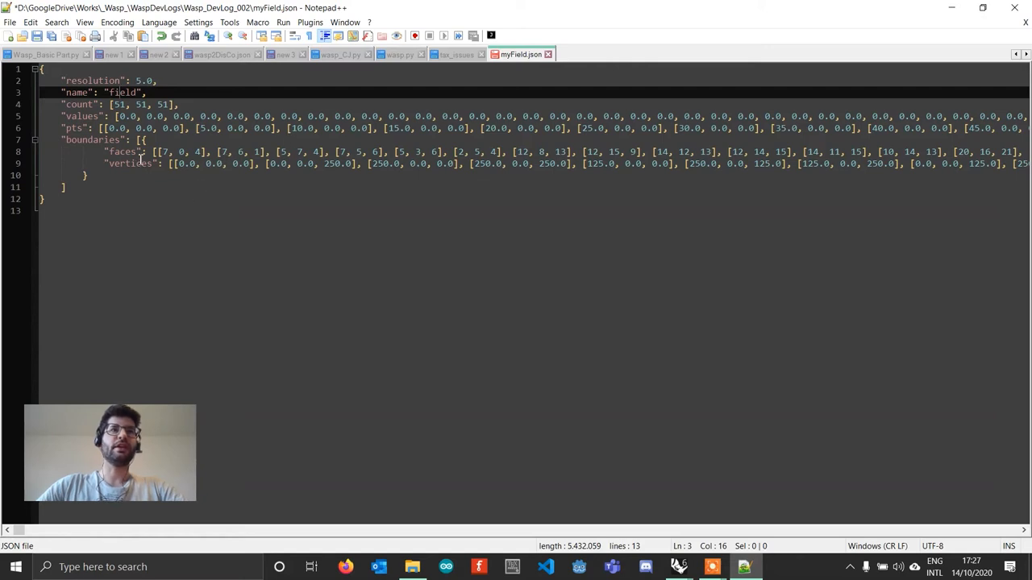
{"action": "mouse_move", "coordinate": [516, 183]}
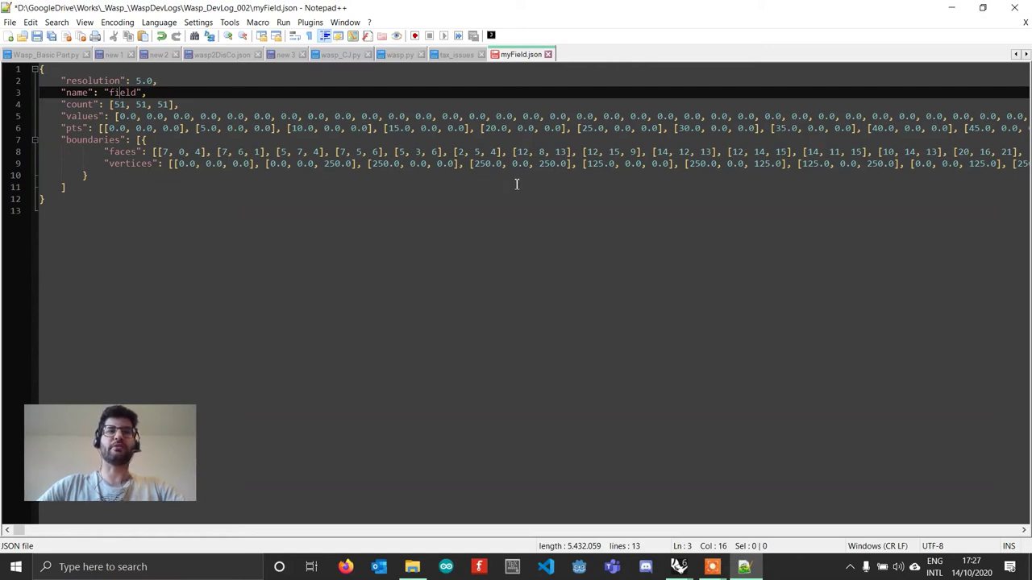
{"action": "mouse_move", "coordinate": [216, 188]}
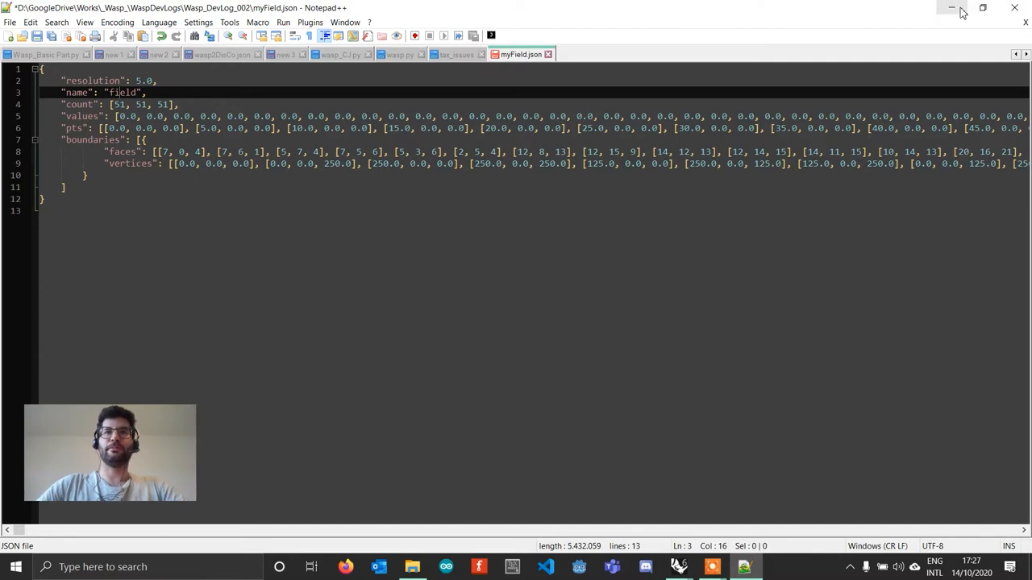
{"action": "left_click", "coordinate": [952, 7]}
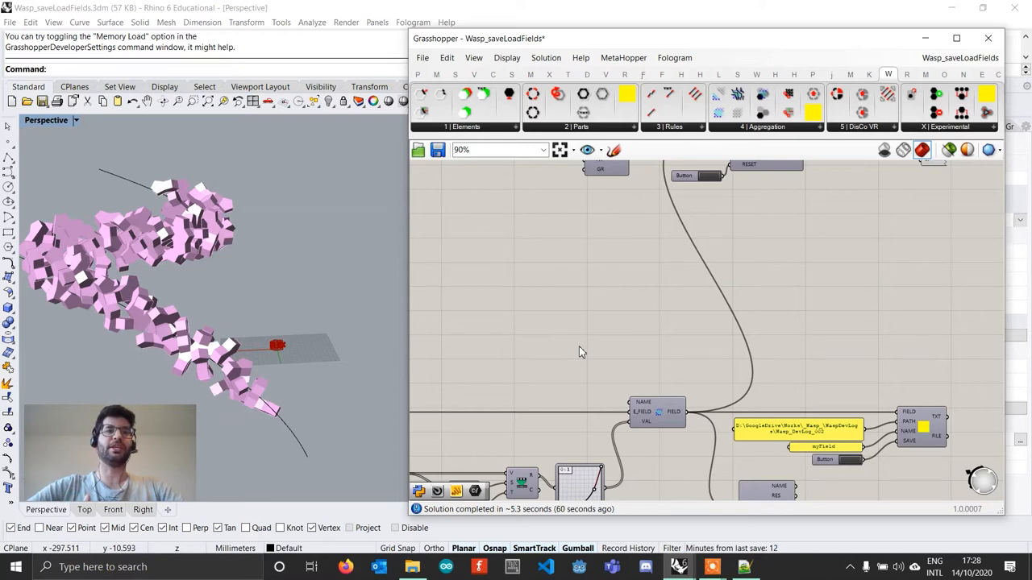
Step: Place a Wasp Load Field from File component and a File Path parameter beside it
{"action": "left_click", "coordinate": [764, 126]}
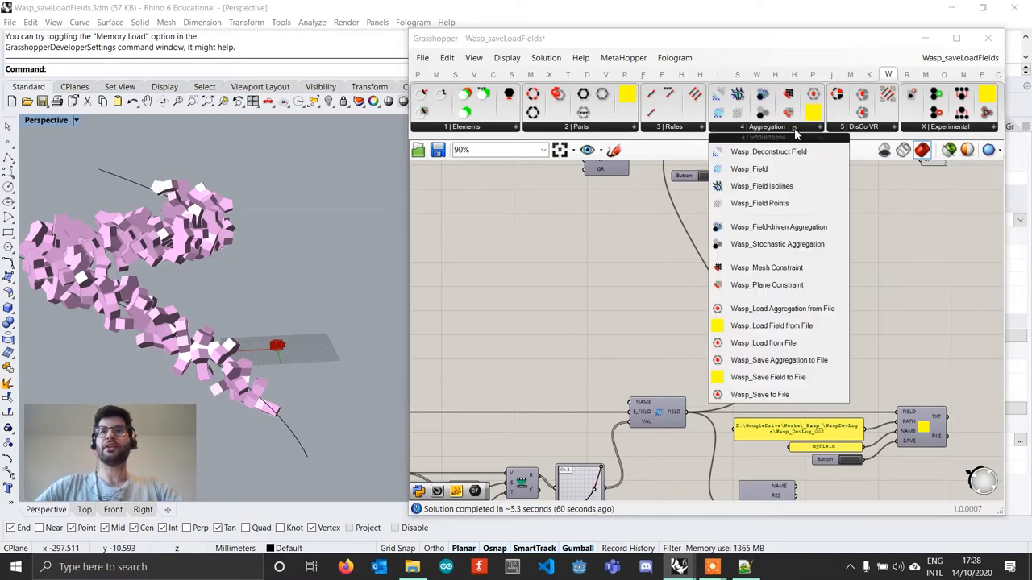
{"action": "mouse_move", "coordinate": [767, 377]}
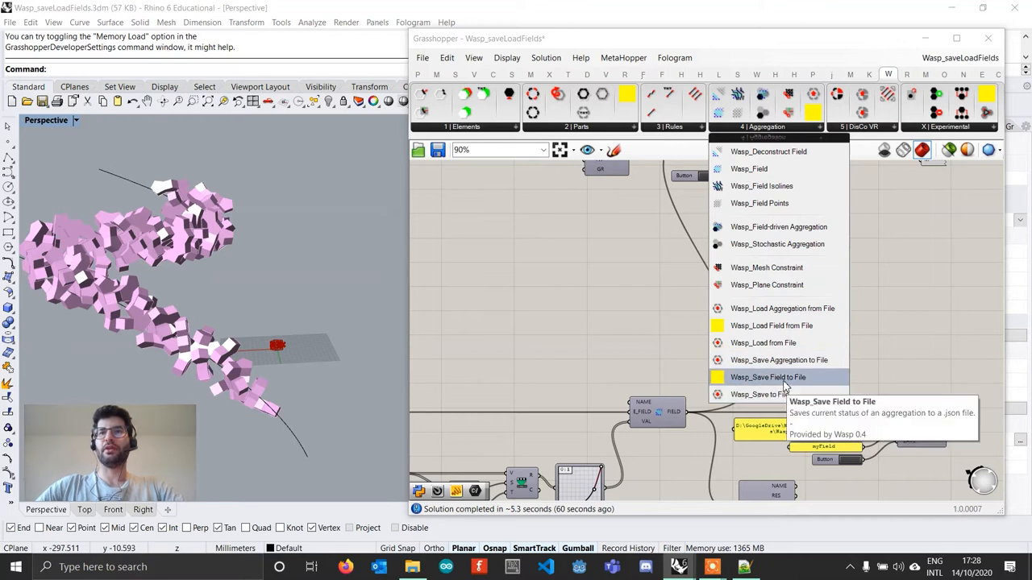
{"action": "left_click", "coordinate": [768, 377]}
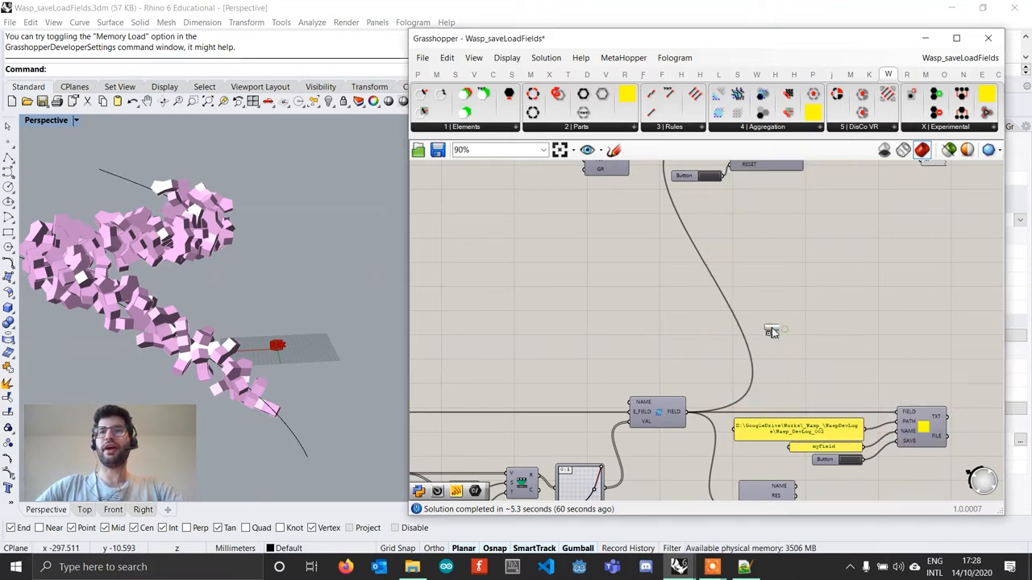
{"action": "scroll", "scroll_direction": "up", "scroll_amount": 3}
{"action": "type", "text": "fi"}
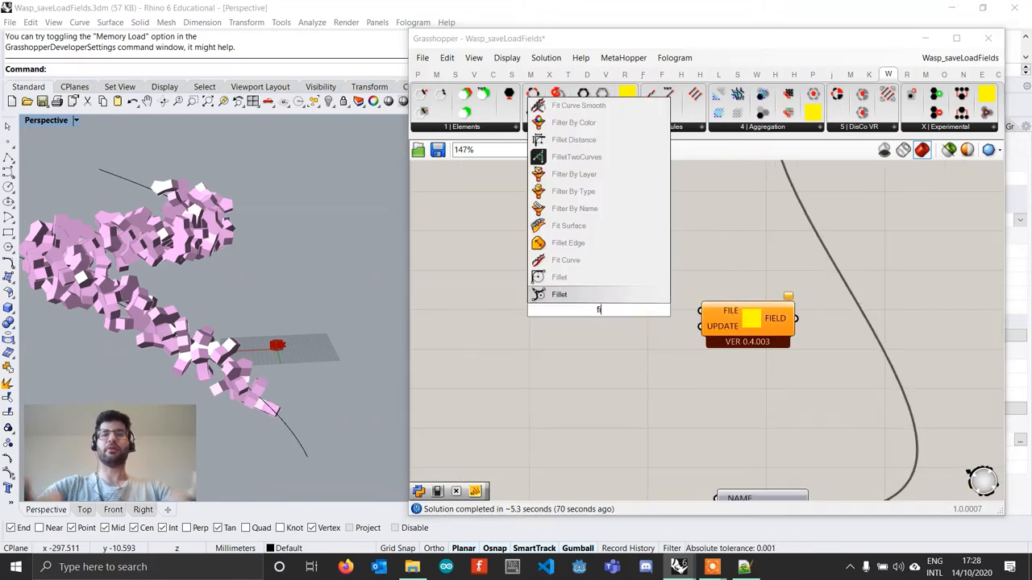
{"action": "type", "text": "le"}
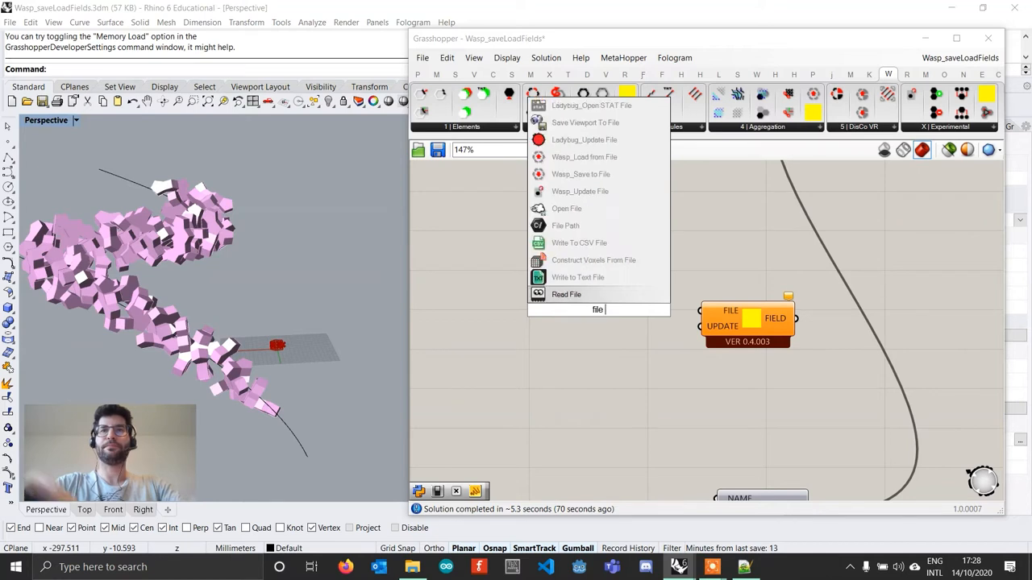
{"action": "left_click", "coordinate": [566, 293]}
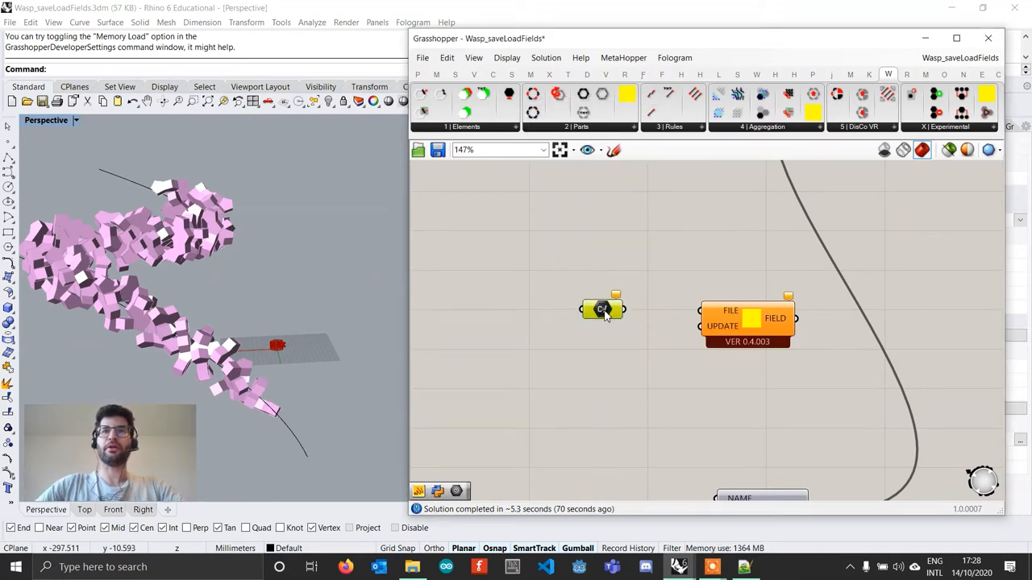
Step: Set the File Path parameter to myField.json in the Wasp_DevLog_002 folder
{"action": "right_click", "coordinate": [600, 309]}
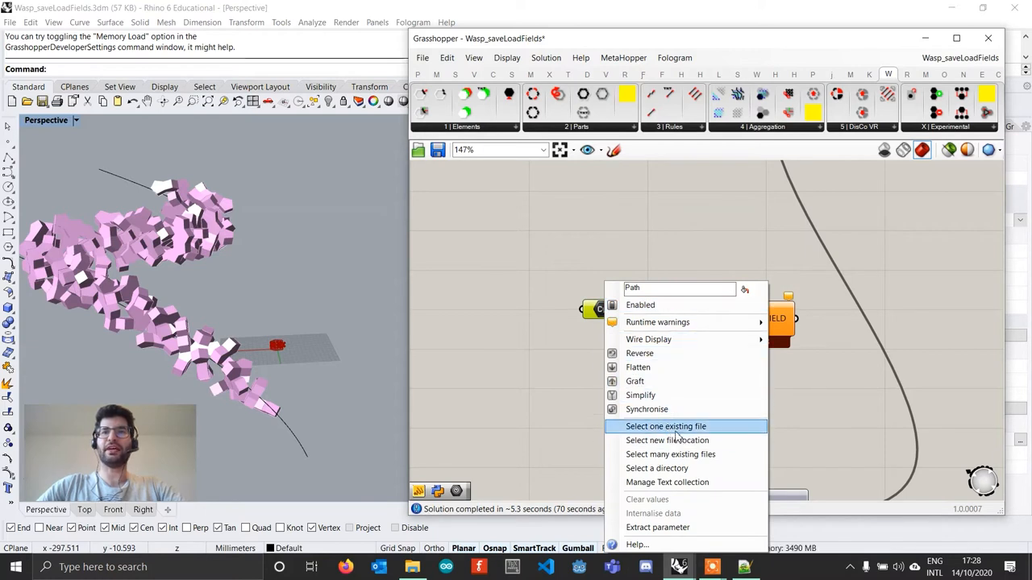
{"action": "left_click", "coordinate": [664, 426]}
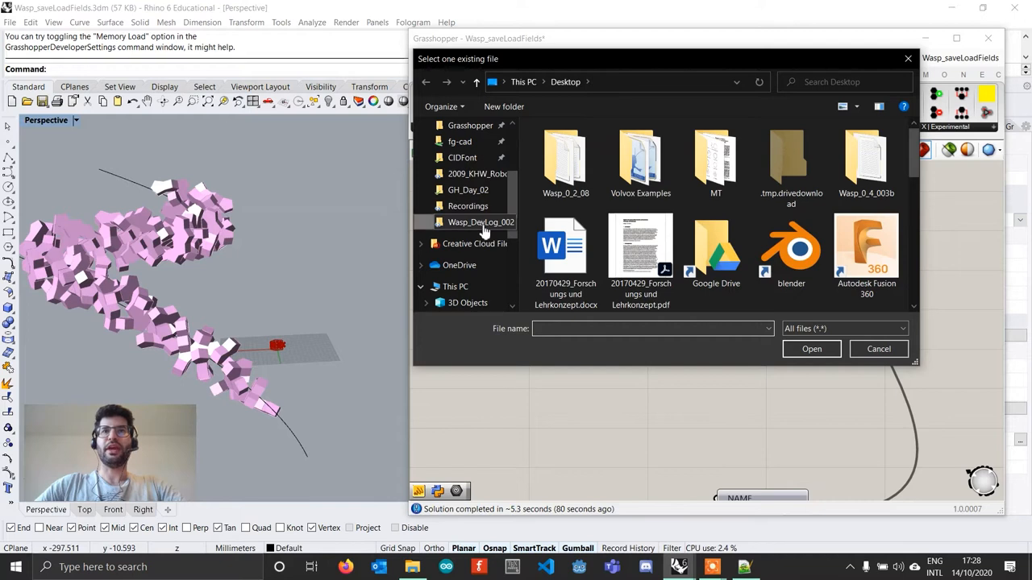
{"action": "double_click", "coordinate": [481, 222]}
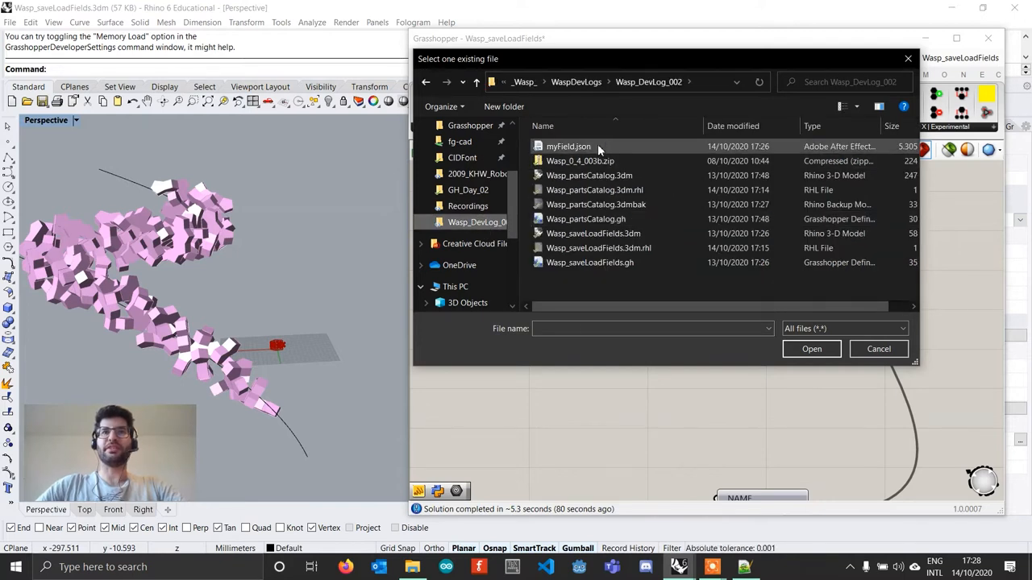
{"action": "left_click", "coordinate": [877, 349]}
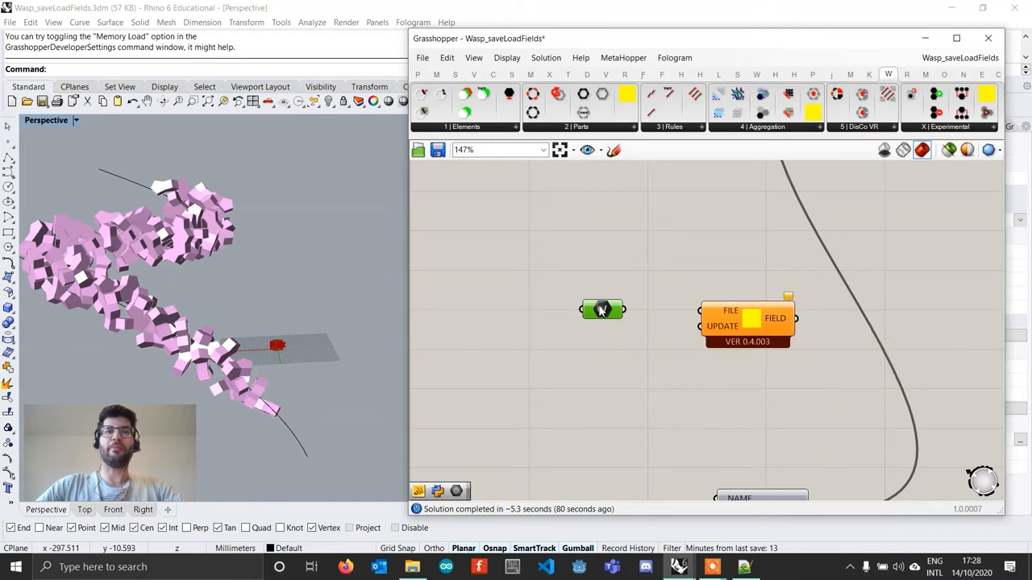
Step: Wire the myField.json path into the FILE input of Load Field from File and let it recompute
{"action": "left_click_drag", "start_coordinate": [616, 310], "coordinate": [703, 309]}
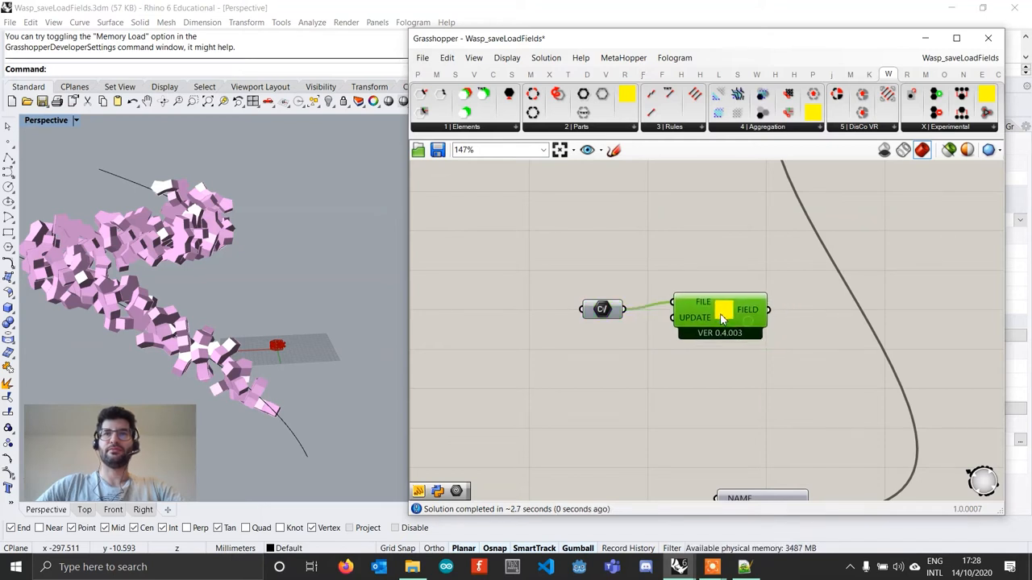
{"action": "scroll", "scroll_direction": "down", "scroll_amount": 3}
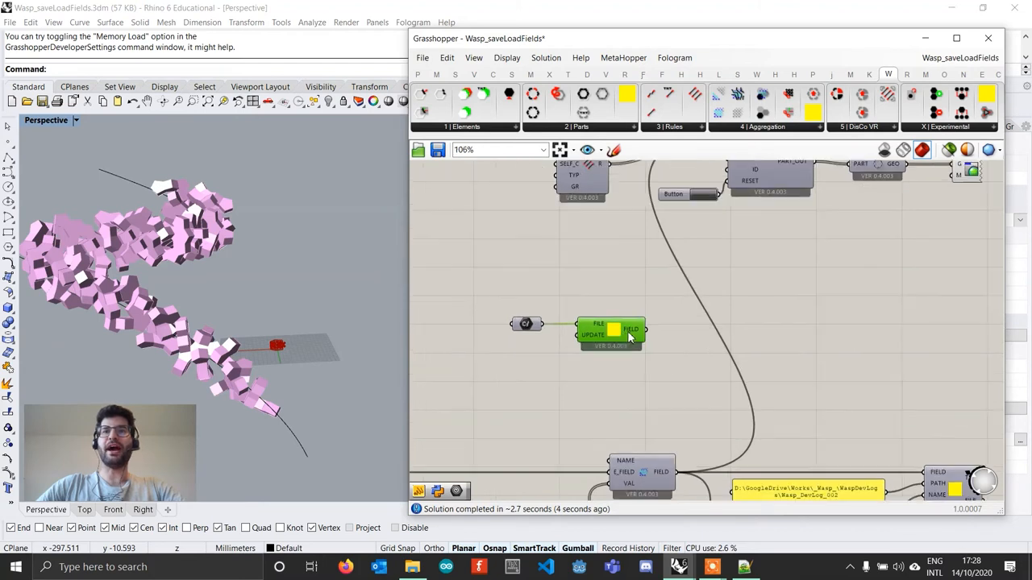
{"action": "scroll", "scroll_direction": "down", "scroll_amount": 3}
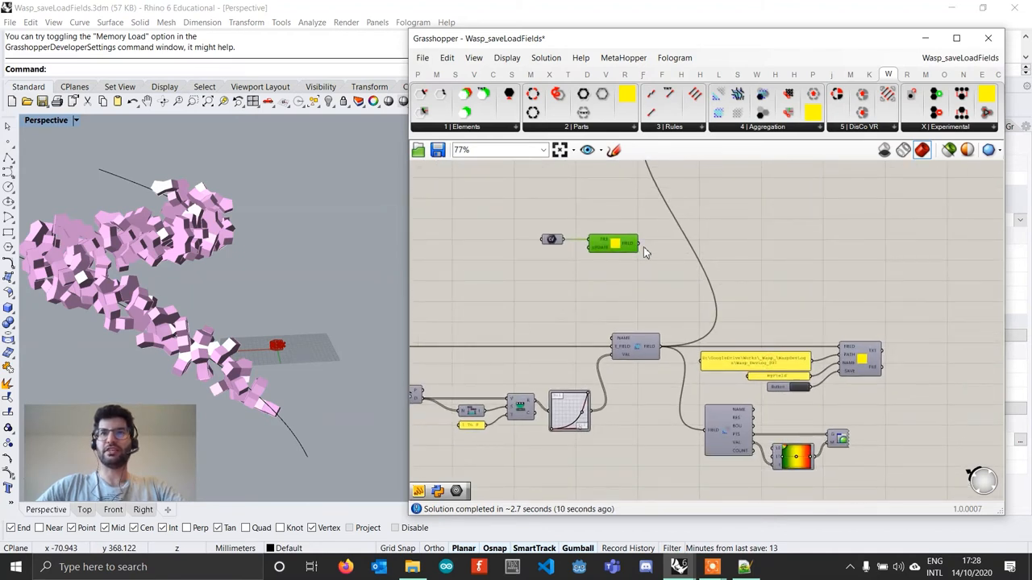
{"action": "scroll", "scroll_direction": "up", "scroll_amount": 3}
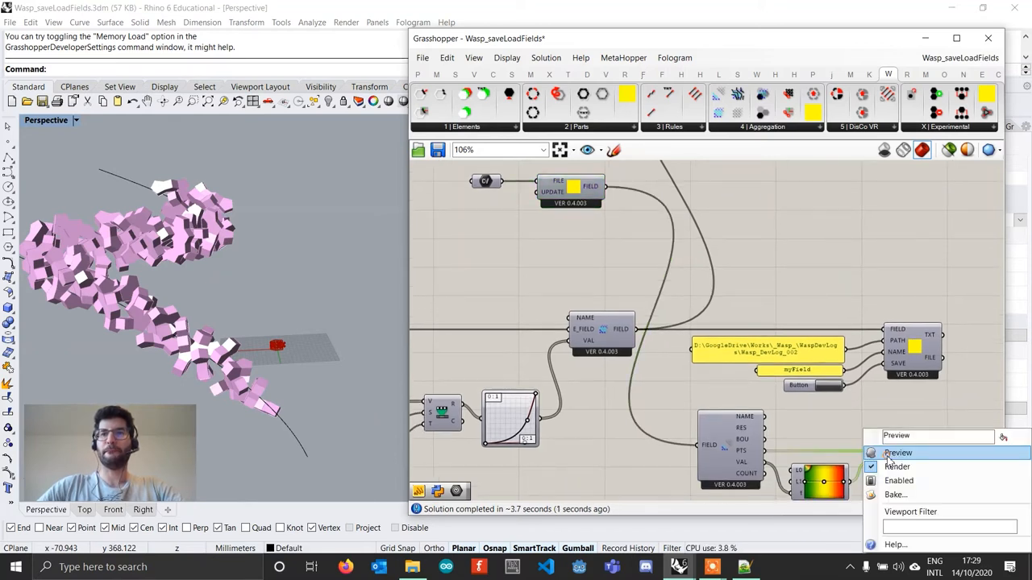
Step: Preview the loaded field so the aggregation regenerates as a broad winding pink cluster
{"action": "left_click", "coordinate": [897, 451]}
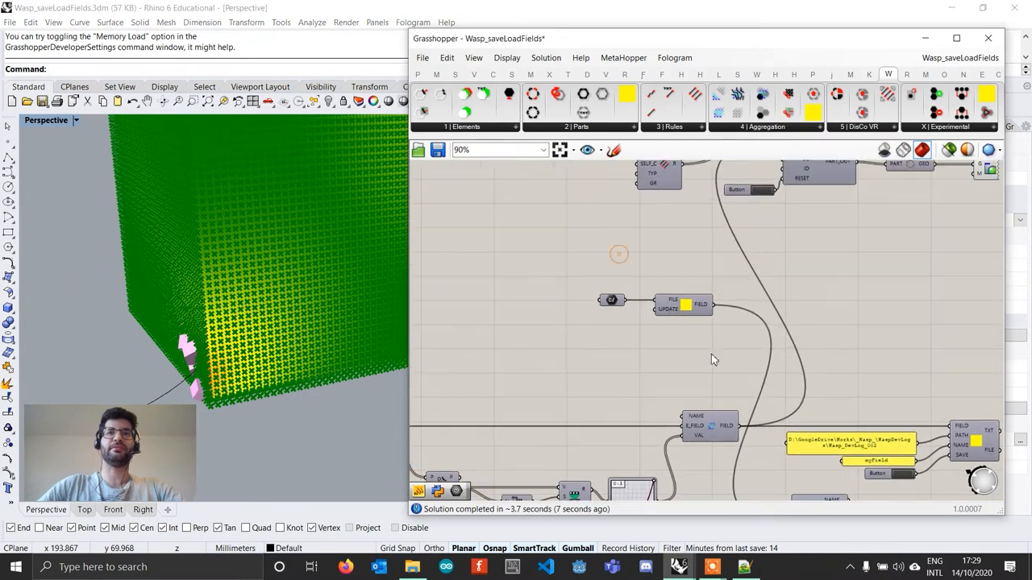
{"action": "scroll", "scroll_direction": "down", "scroll_amount": 3}
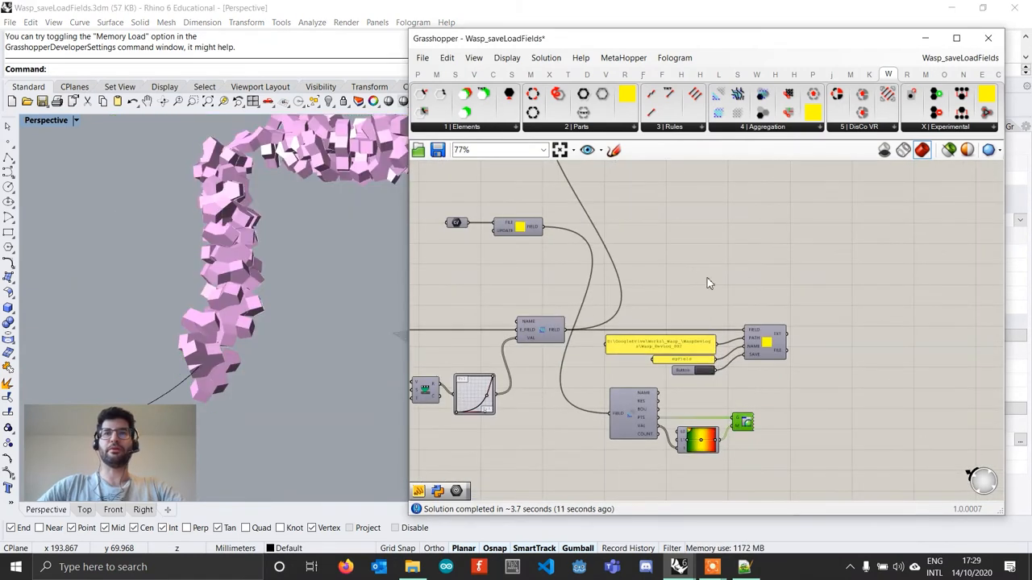
{"action": "scroll", "scroll_direction": "up", "scroll_amount": 3}
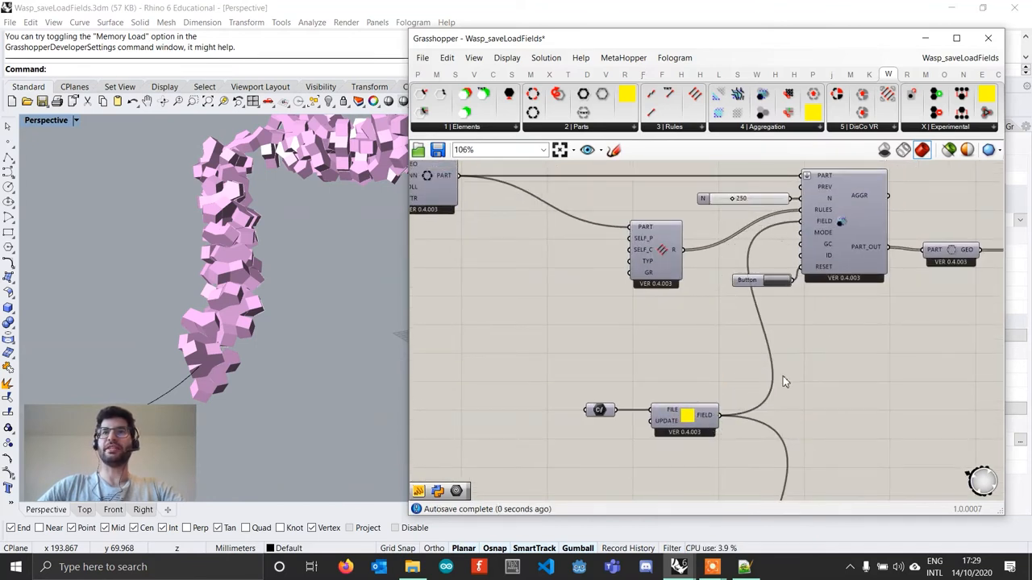
{"action": "mouse_move", "coordinate": [726, 367]}
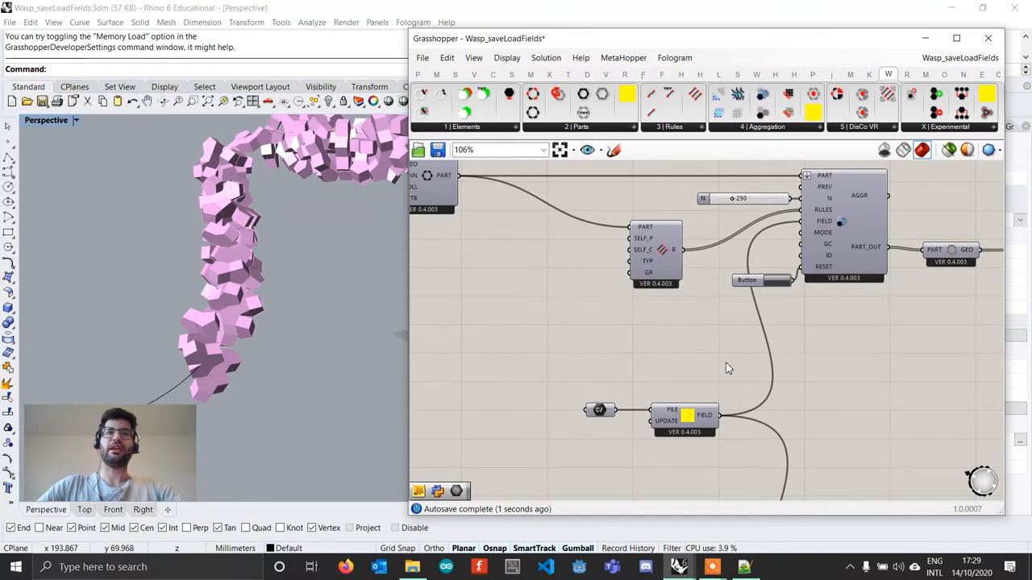
{"action": "scroll", "scroll_direction": "down", "scroll_amount": 3}
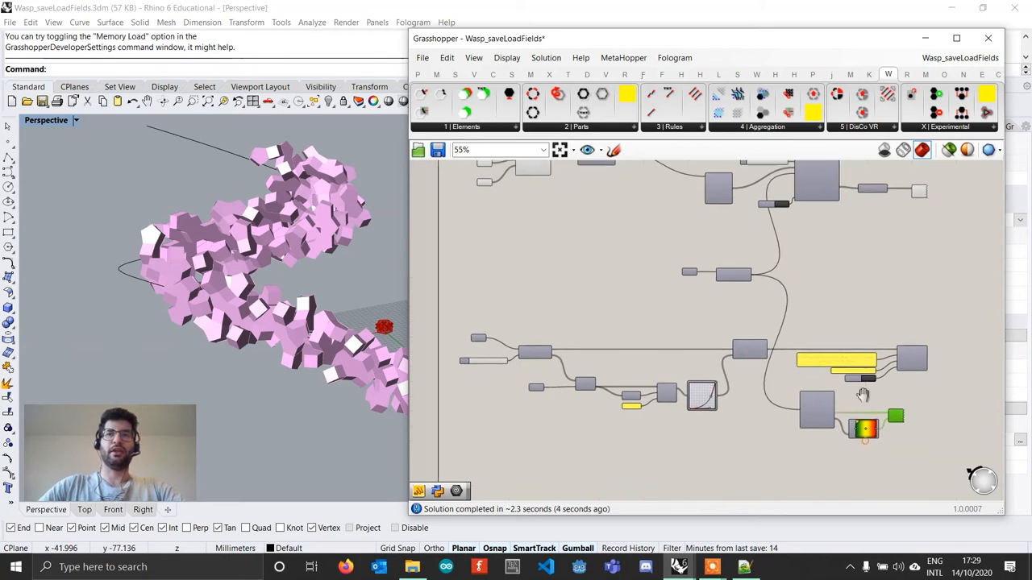
{"action": "scroll", "scroll_direction": "down", "scroll_amount": 3}
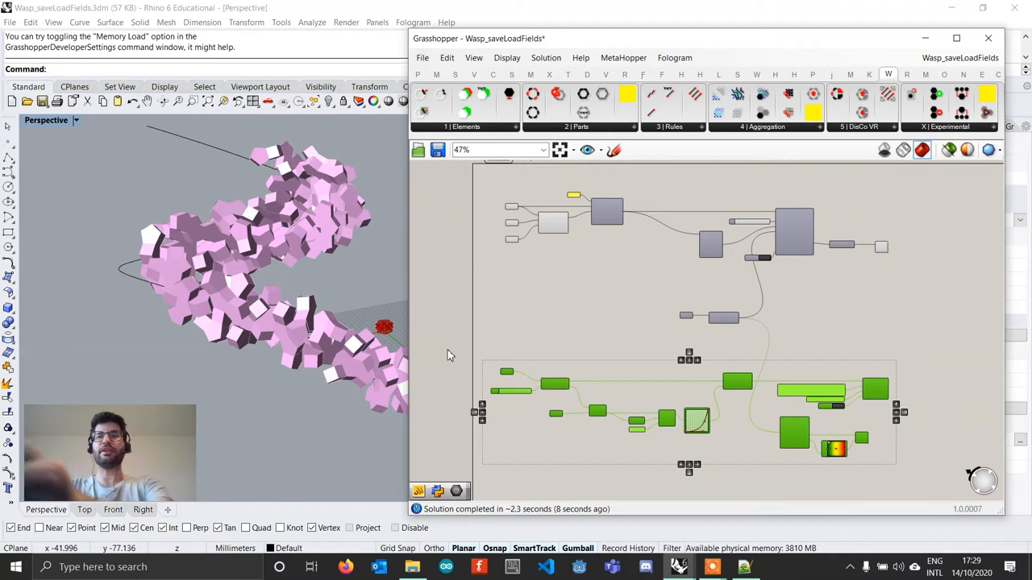
{"action": "scroll", "scroll_direction": "up", "scroll_amount": 3}
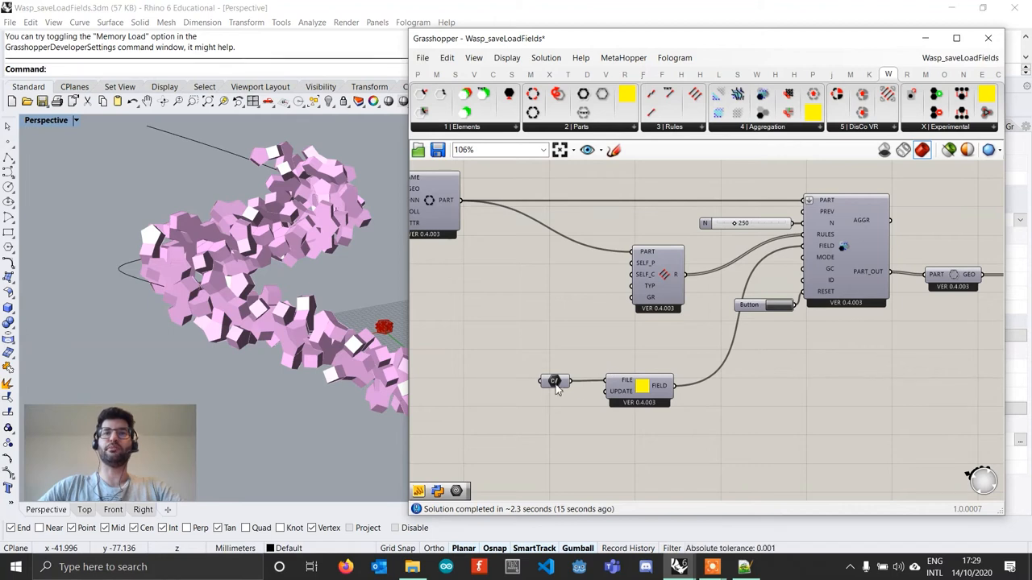
{"action": "mouse_move", "coordinate": [565, 381]}
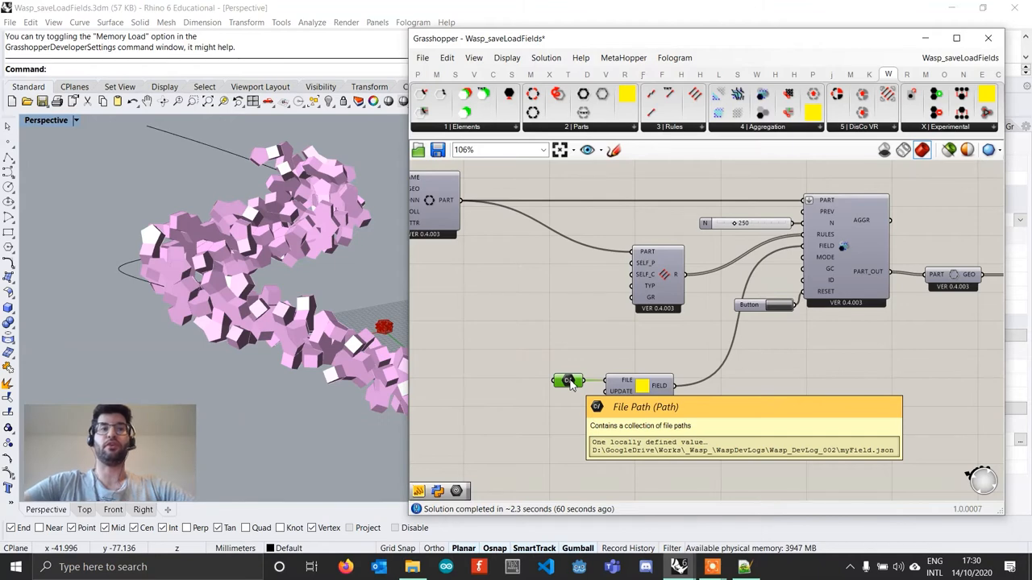
{"action": "mouse_move", "coordinate": [684, 458]}
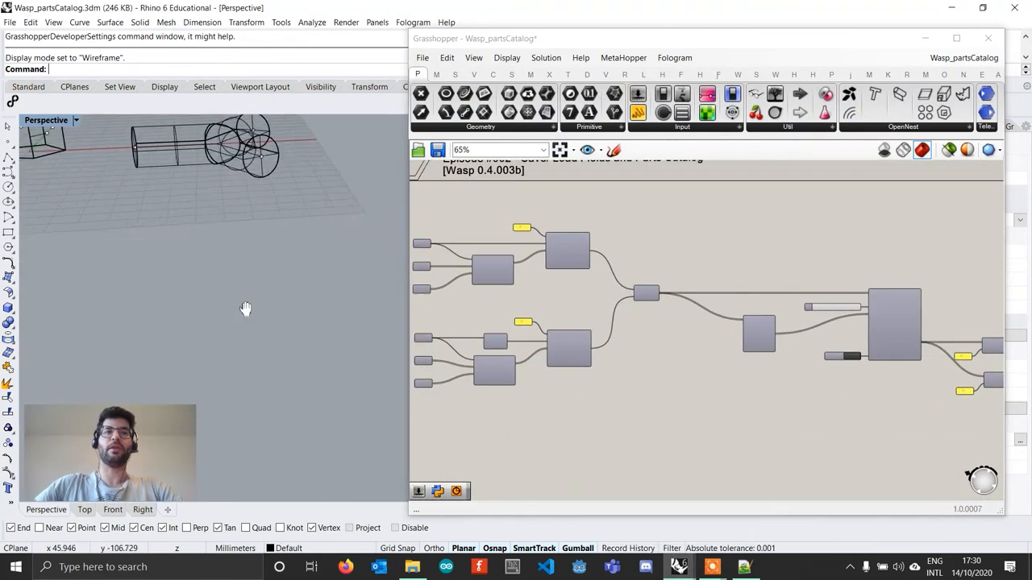
{"action": "left_click_drag", "start_coordinate": [245, 310], "coordinate": [274, 330]}
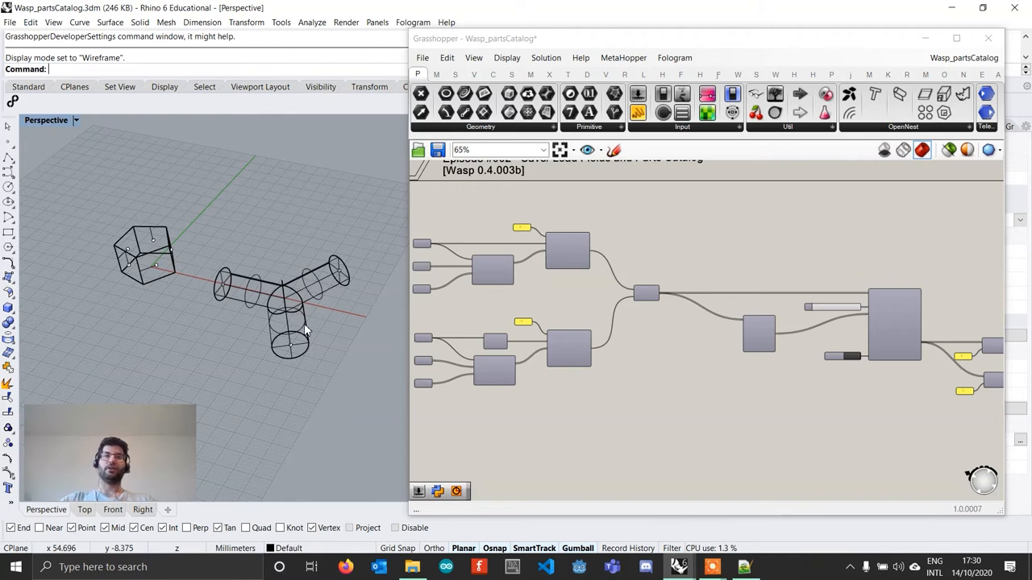
{"action": "scroll", "scroll_direction": "up", "scroll_amount": 3}
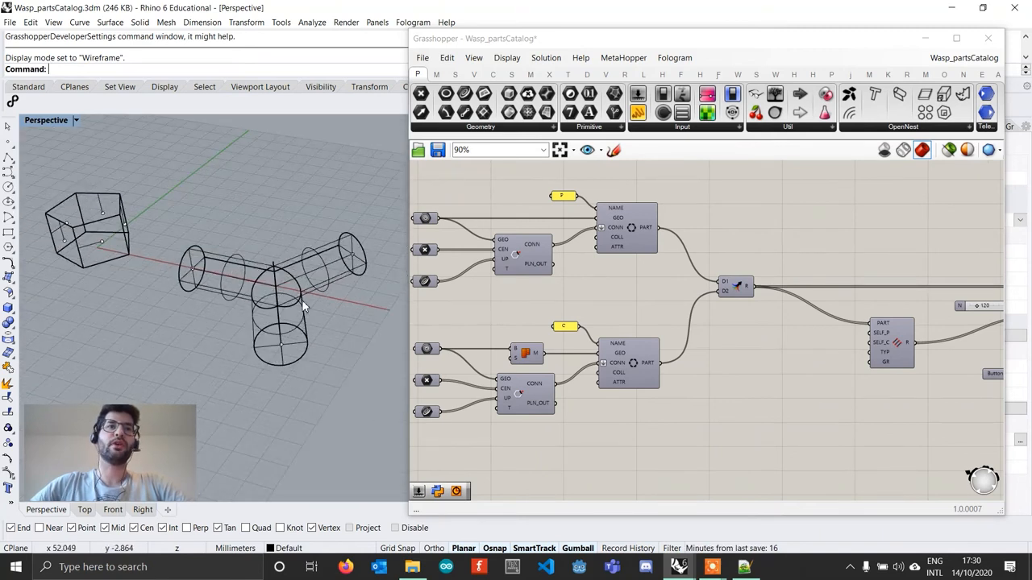
{"action": "left_click_drag", "start_coordinate": [303, 307], "coordinate": [351, 267]}
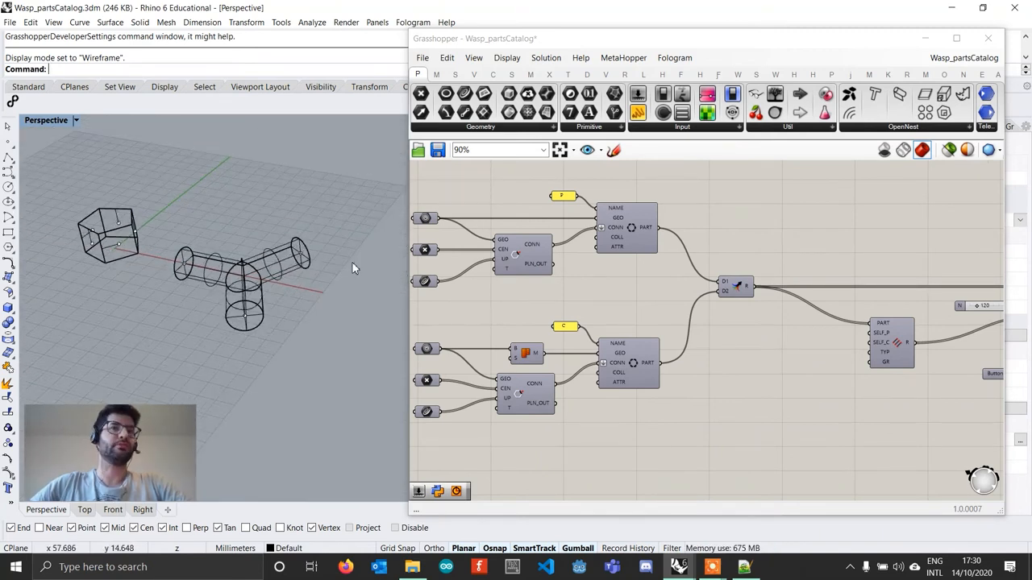
{"action": "scroll", "scroll_direction": "up", "scroll_amount": 3}
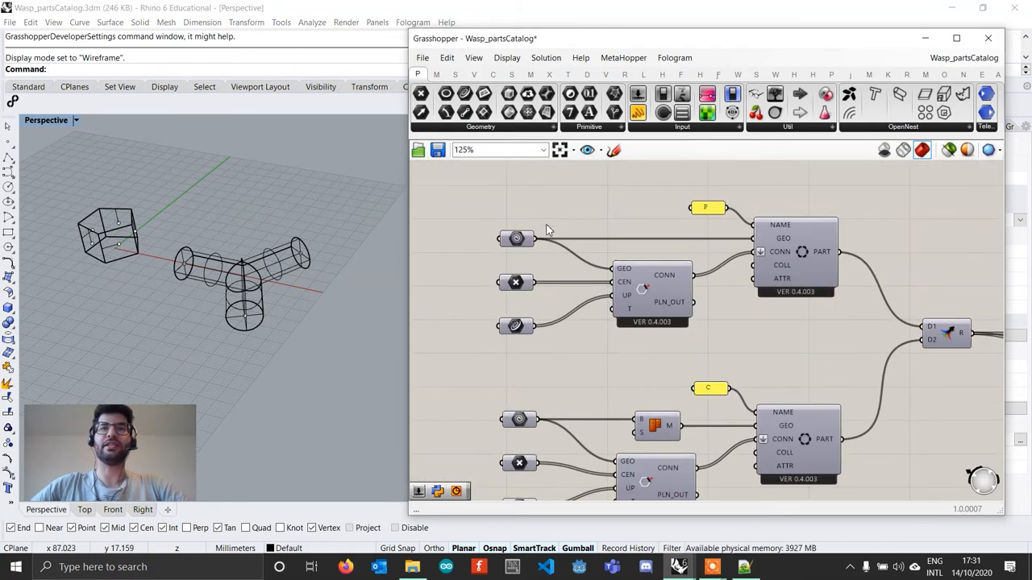
{"action": "scroll", "scroll_direction": "down", "scroll_amount": 3}
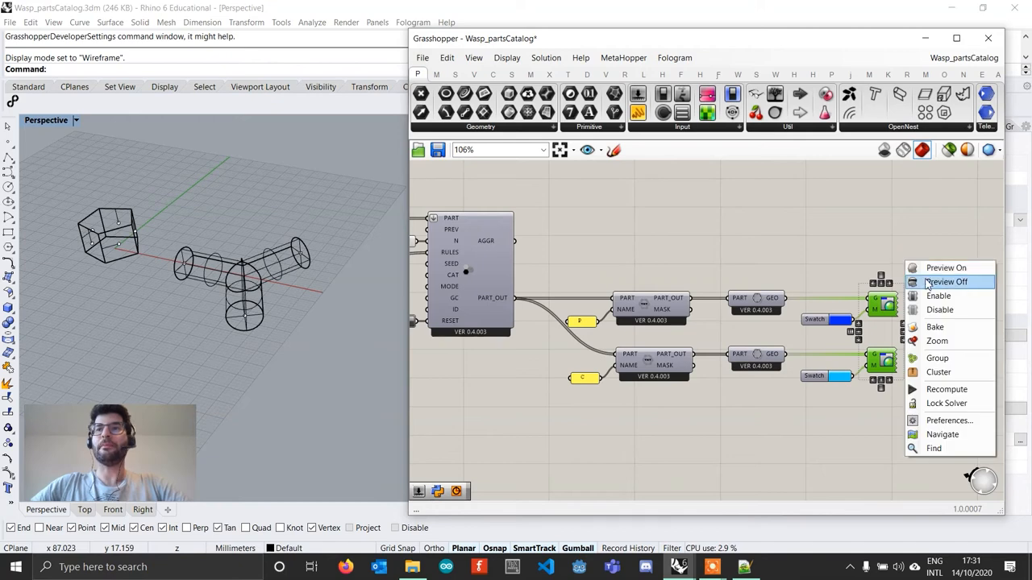
Step: Turn preview on for the blue-and-cyan aggregation and raise the N slider to 143 parts
{"action": "left_click", "coordinate": [944, 267]}
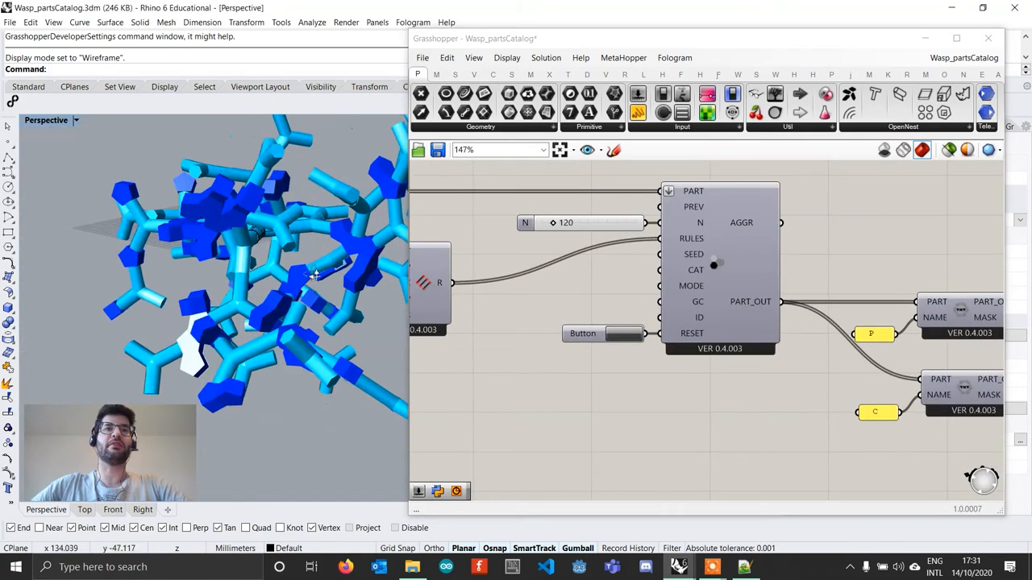
{"action": "left_click", "coordinate": [629, 334]}
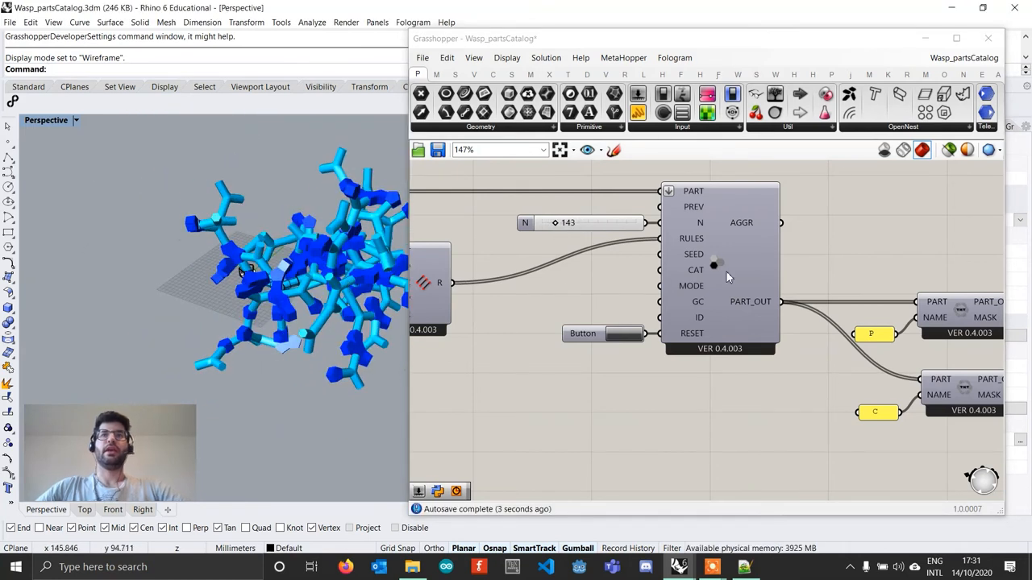
{"action": "left_click", "coordinate": [775, 74]}
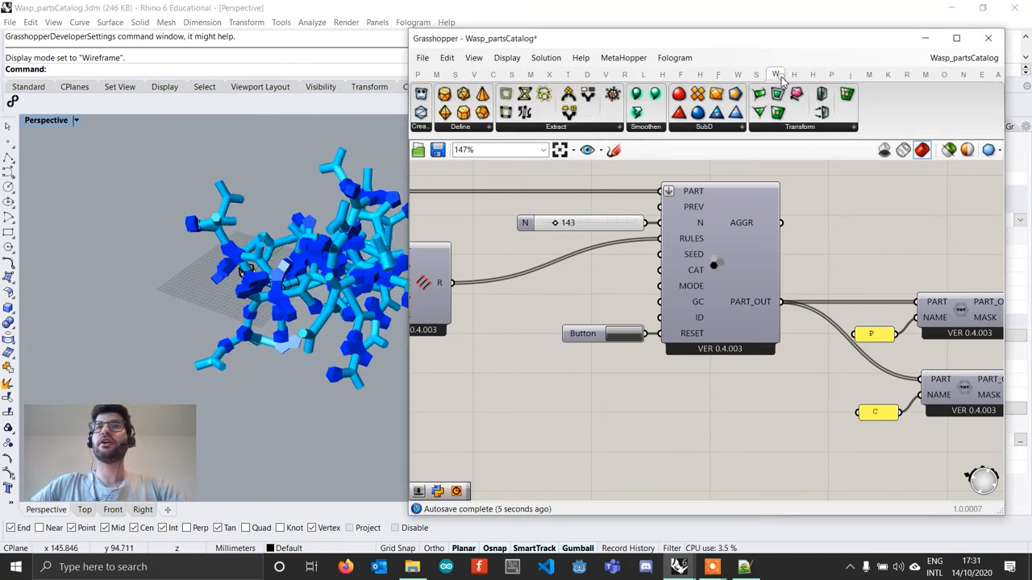
Step: Place a Wasp_Parts Catalog component from the 2 | Parts dropdown below the aggregation
{"action": "left_click", "coordinate": [738, 74]}
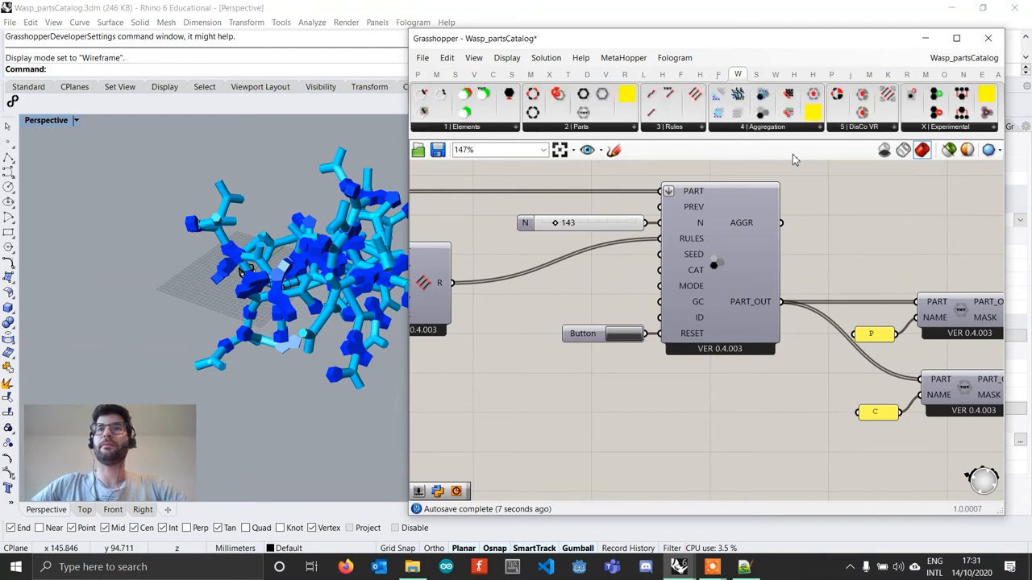
{"action": "left_click", "coordinate": [577, 126]}
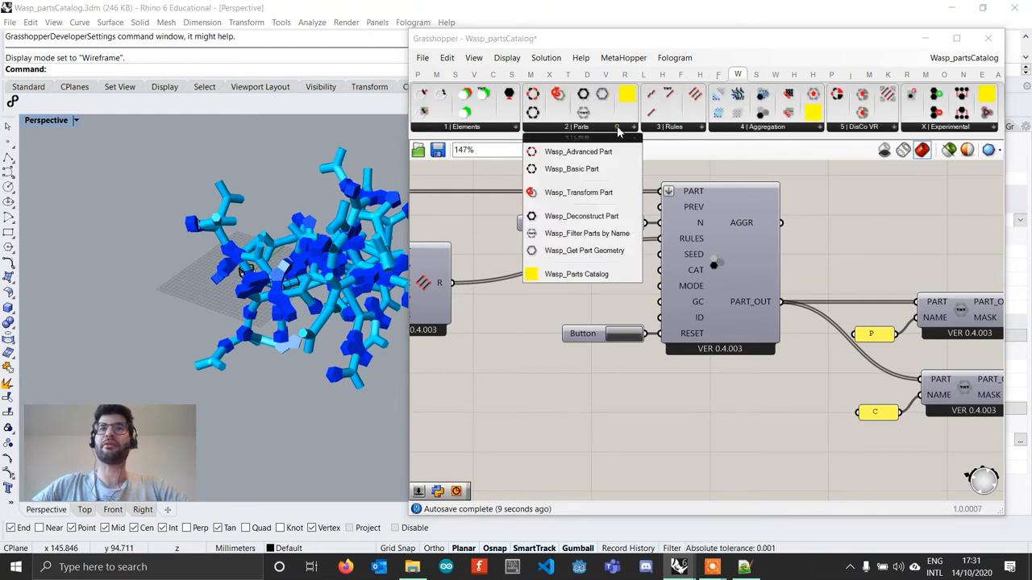
{"action": "mouse_move", "coordinate": [577, 275]}
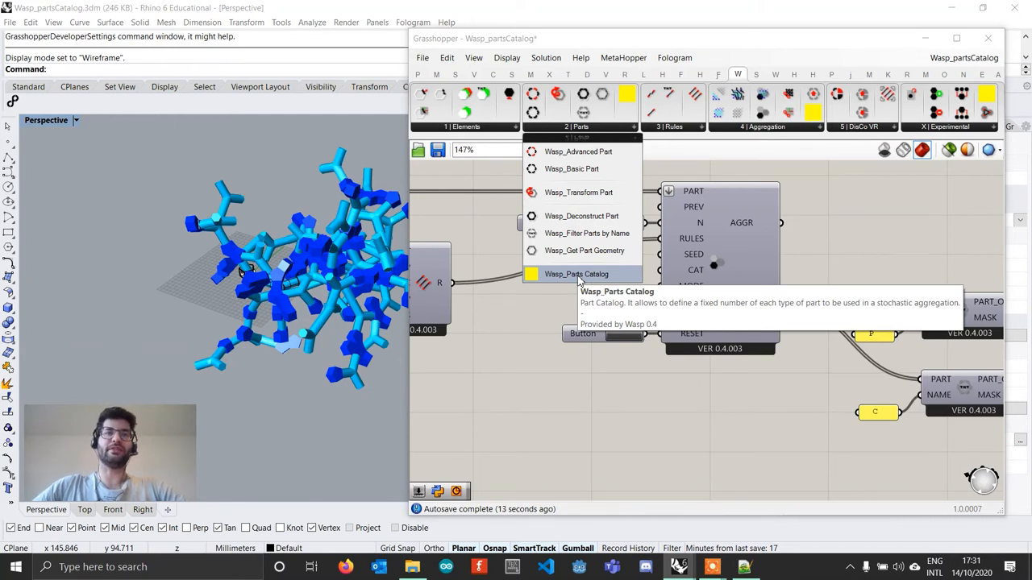
{"action": "left_click", "coordinate": [575, 275]}
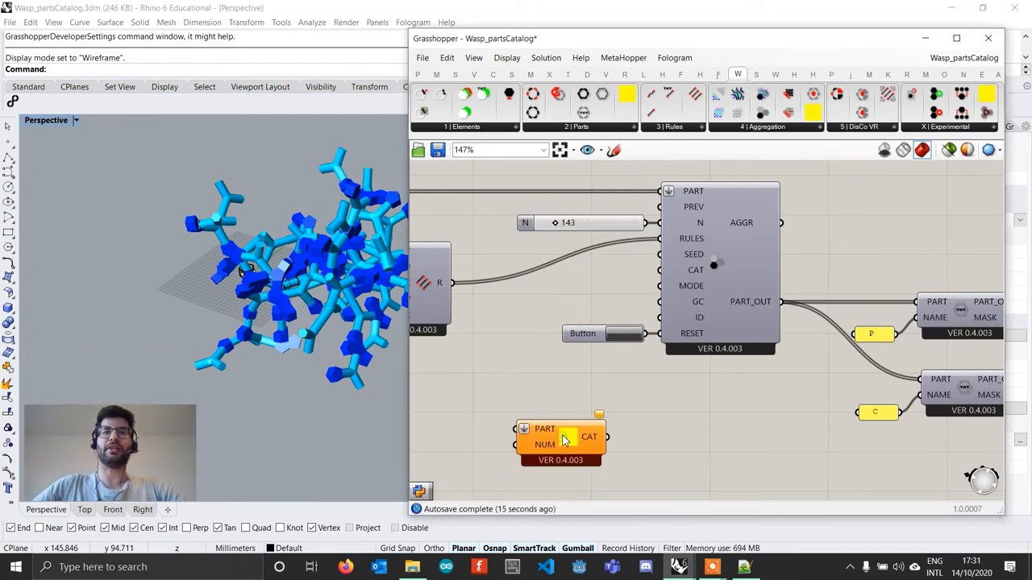
{"action": "scroll", "scroll_direction": "down", "scroll_amount": 3}
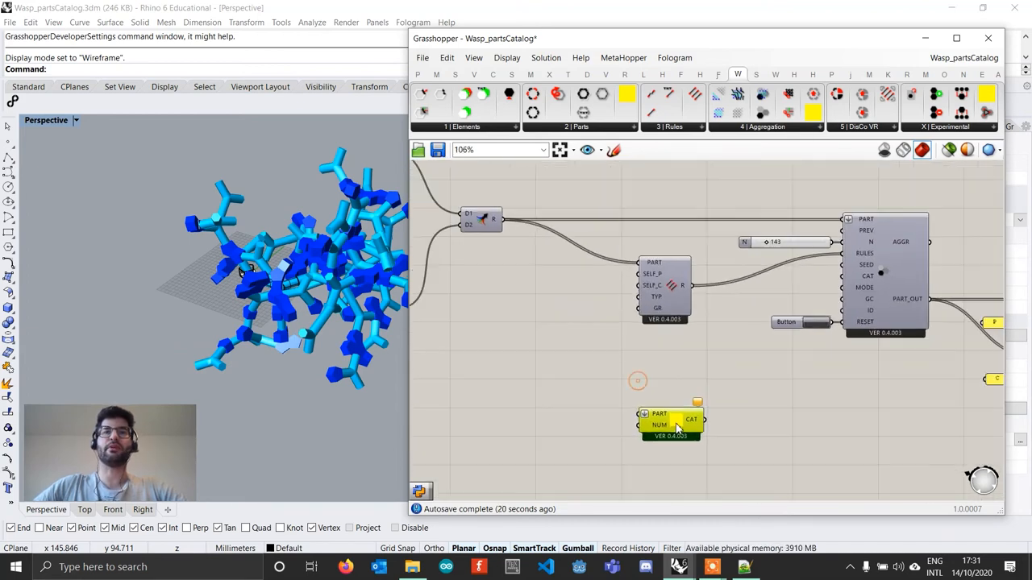
Step: Add two count number sliders, 25 and 35, beside the Parts Catalog
{"action": "scroll", "scroll_direction": "up", "scroll_amount": 3}
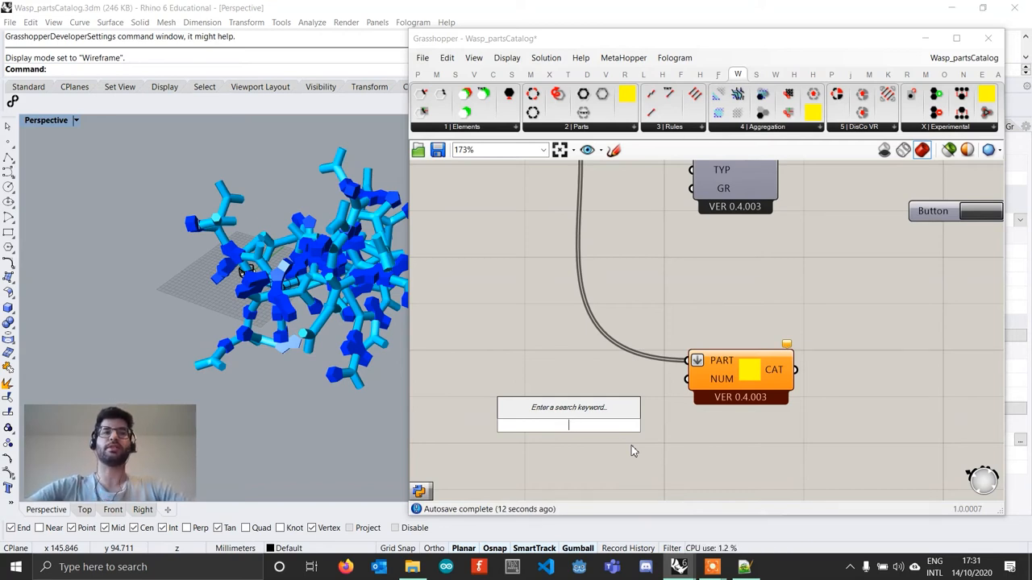
{"action": "mouse_move", "coordinate": [645, 448]}
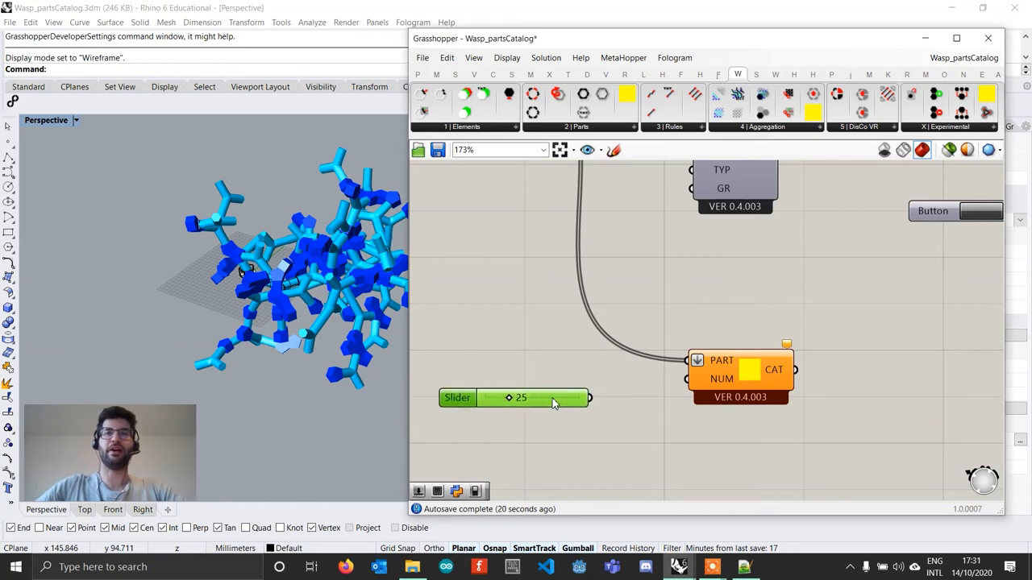
{"action": "double_click", "coordinate": [532, 396]}
{"action": "type", "text": "merge"}
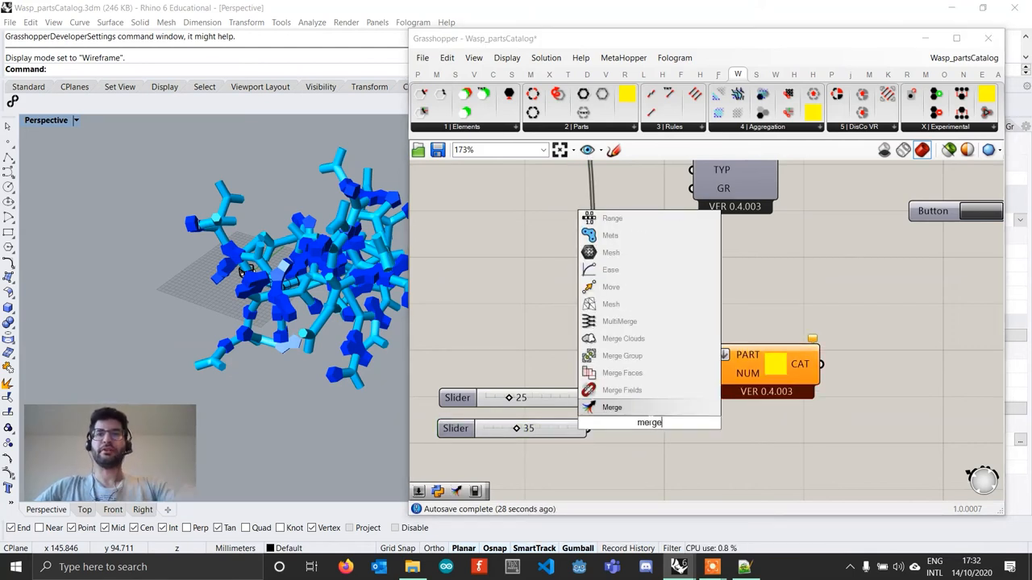
Step: Merge the 25 and 35 sliders and feed the result into the Parts Catalog NUM input
{"action": "left_click", "coordinate": [612, 406]}
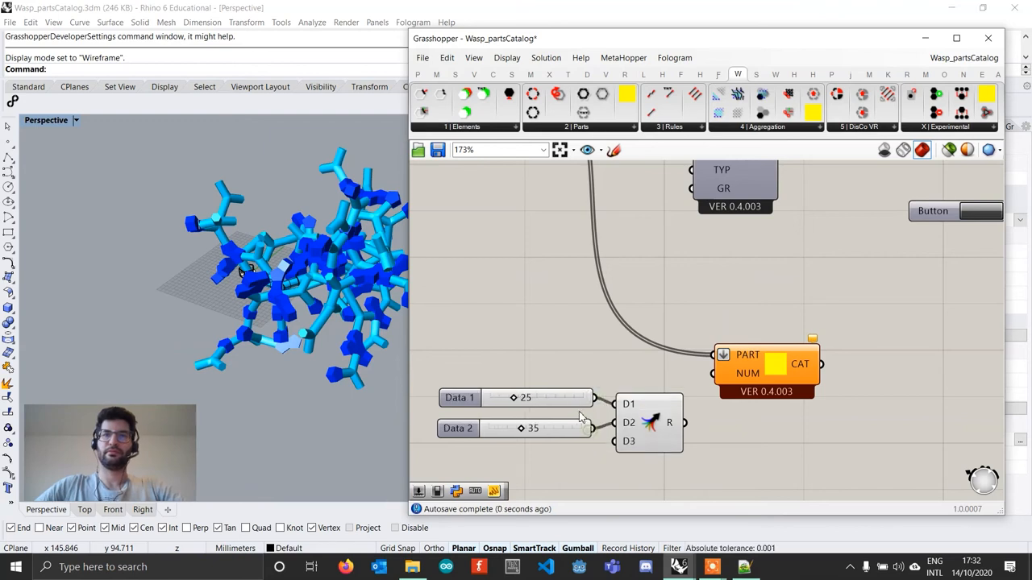
{"action": "left_click", "coordinate": [648, 422]}
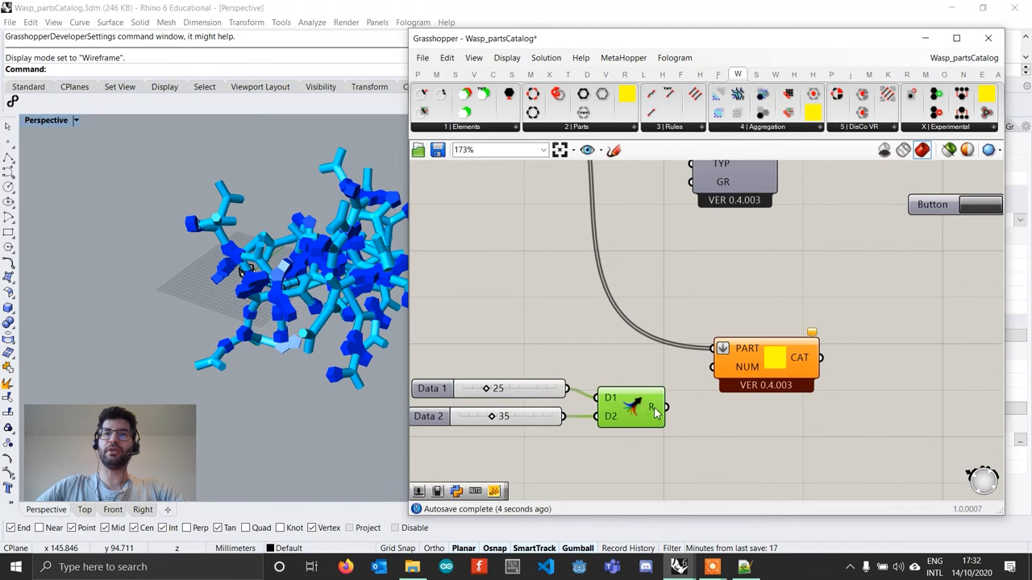
{"action": "mouse_move", "coordinate": [800, 358]}
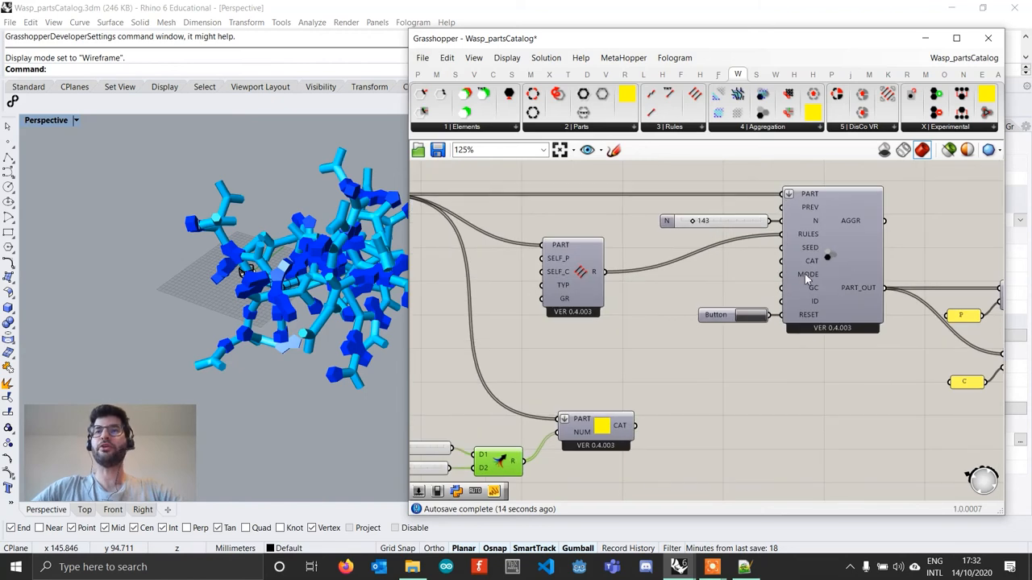
Step: Feed the catalog into the aggregation's CAT input and reset it, yielding a smaller cluster
{"action": "left_click", "coordinate": [716, 314]}
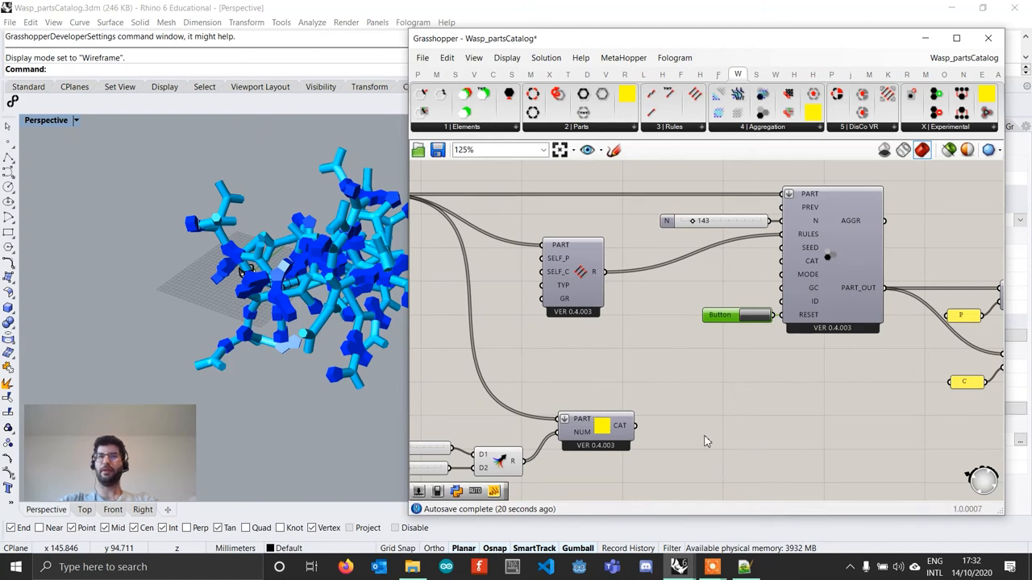
{"action": "scroll", "scroll_direction": "up", "scroll_amount": 3}
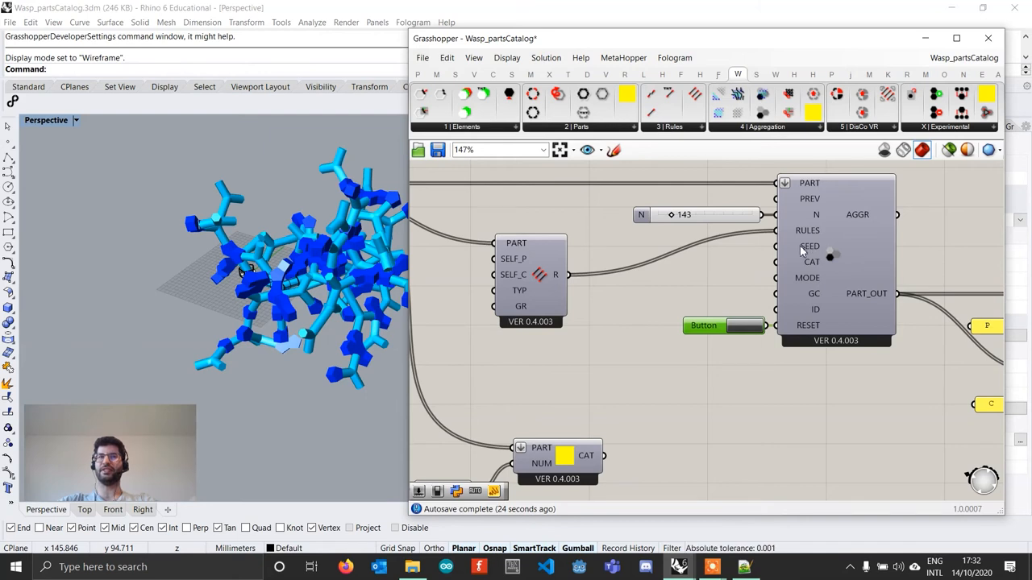
{"action": "mouse_move", "coordinate": [810, 264]}
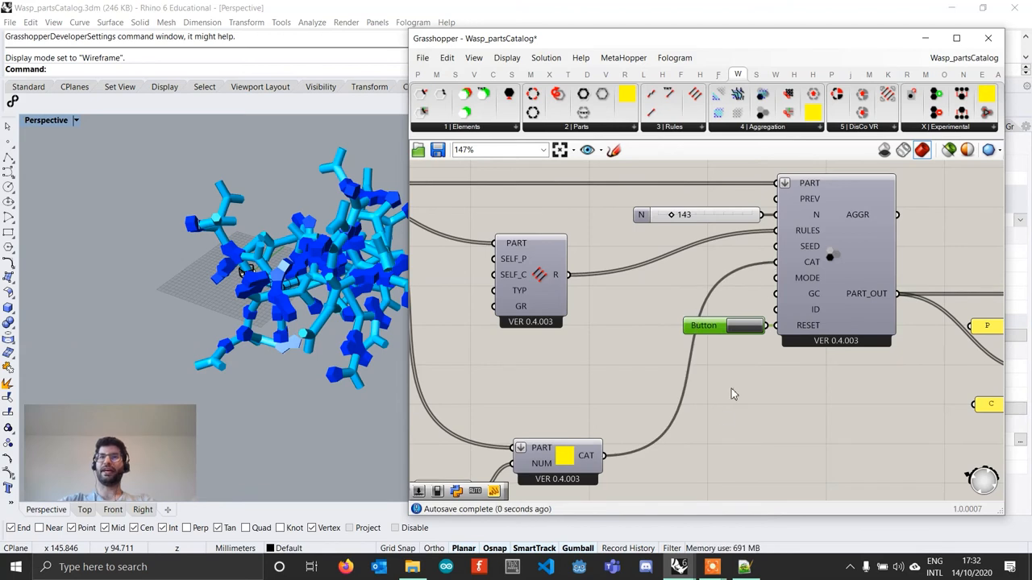
{"action": "scroll", "scroll_direction": "down", "scroll_amount": 3}
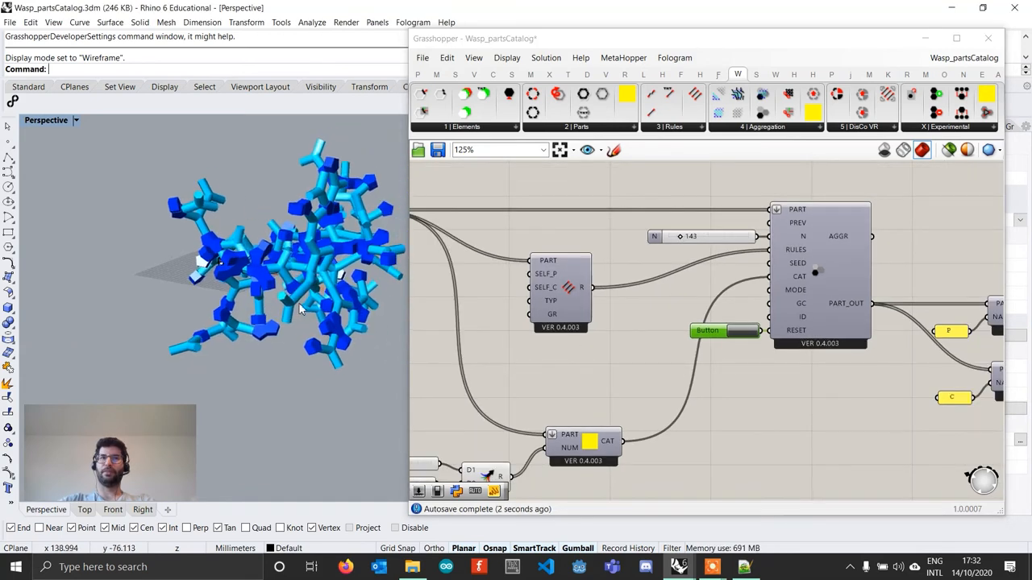
{"action": "left_click", "coordinate": [723, 331]}
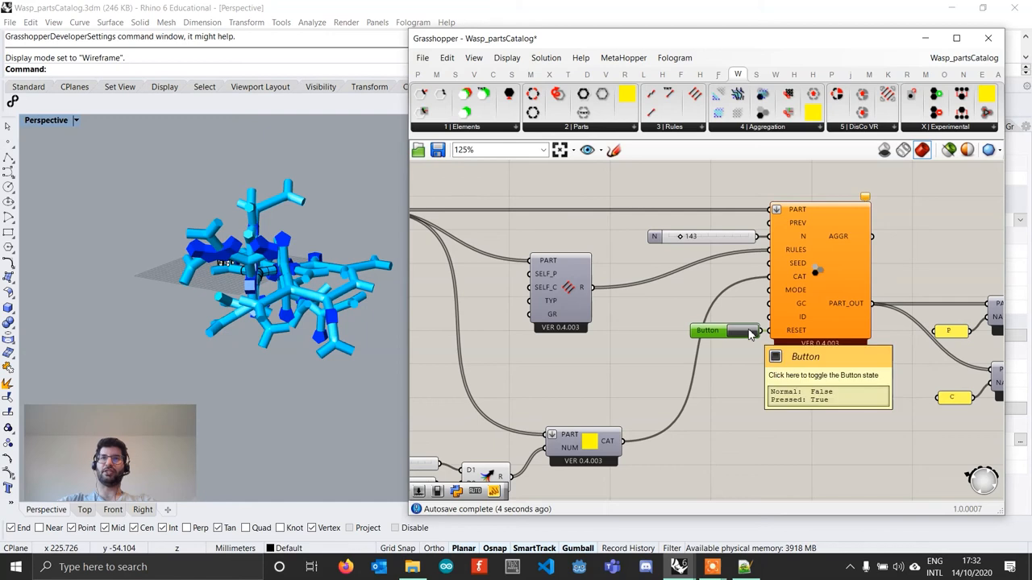
{"action": "left_click", "coordinate": [724, 331]}
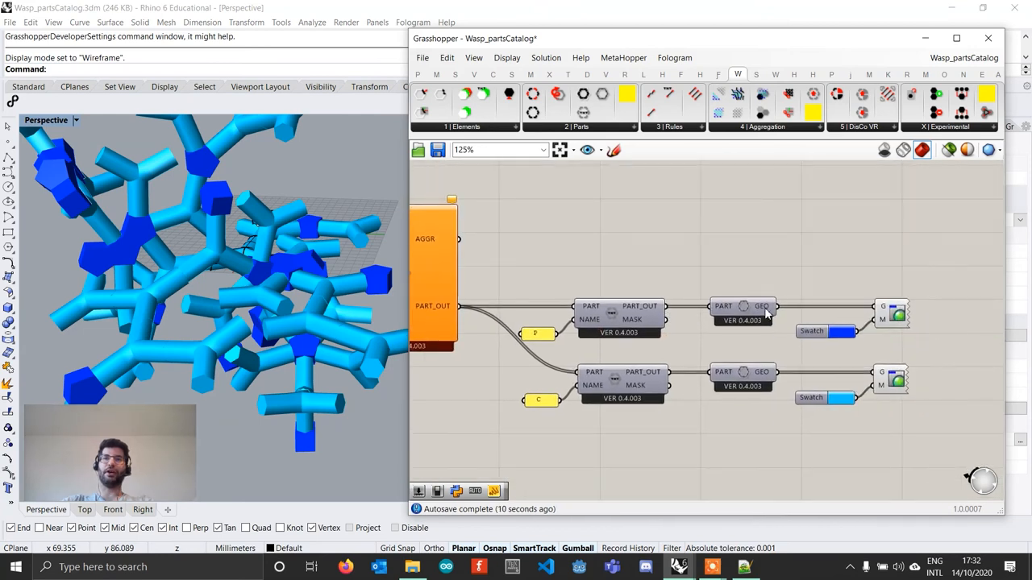
Step: Read the aggregation's warning that 83 parts could not be placed under the 25/35 limits
{"action": "left_click", "coordinate": [742, 306]}
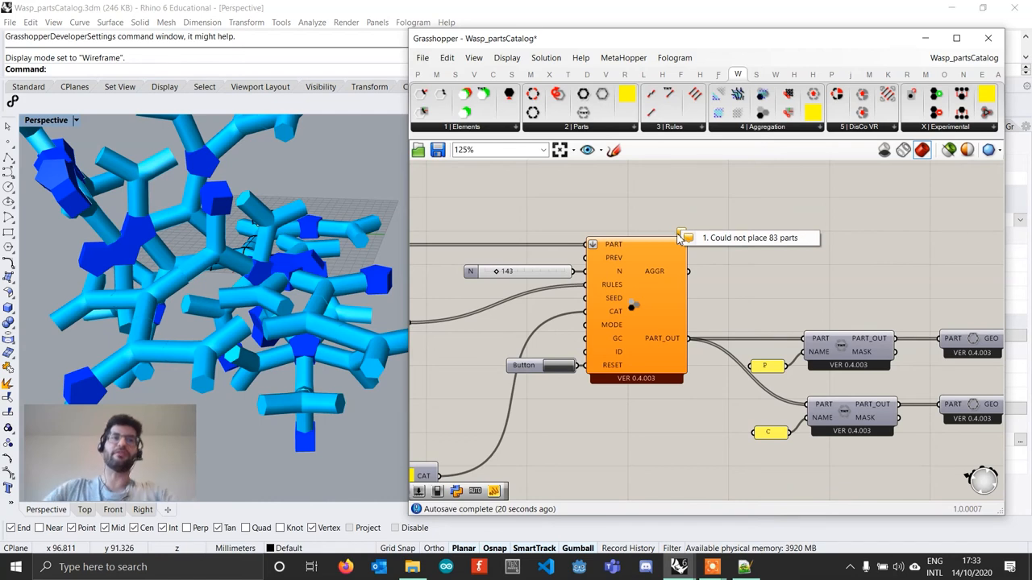
{"action": "mouse_move", "coordinate": [547, 274]}
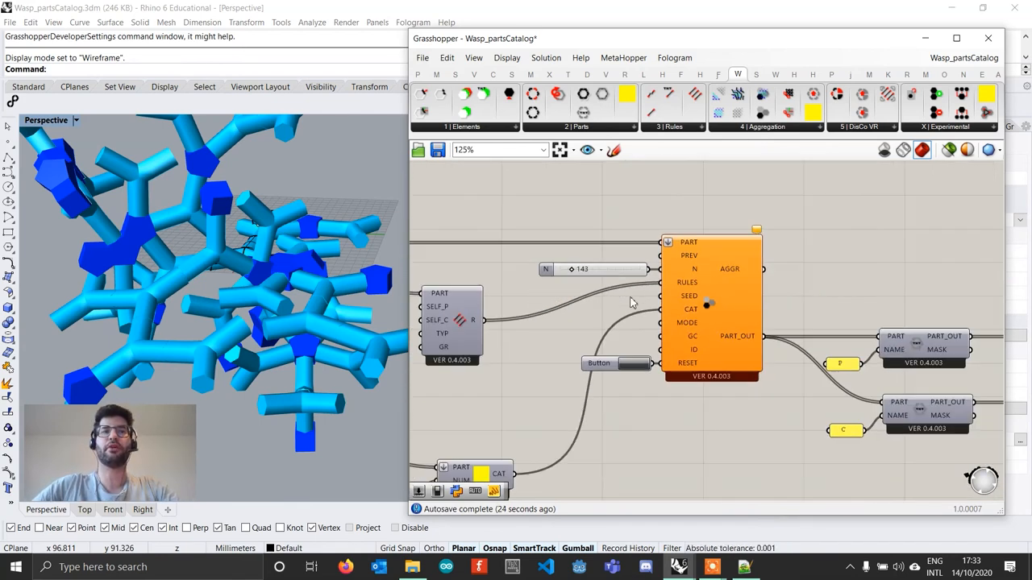
{"action": "scroll", "scroll_direction": "up", "scroll_amount": 3}
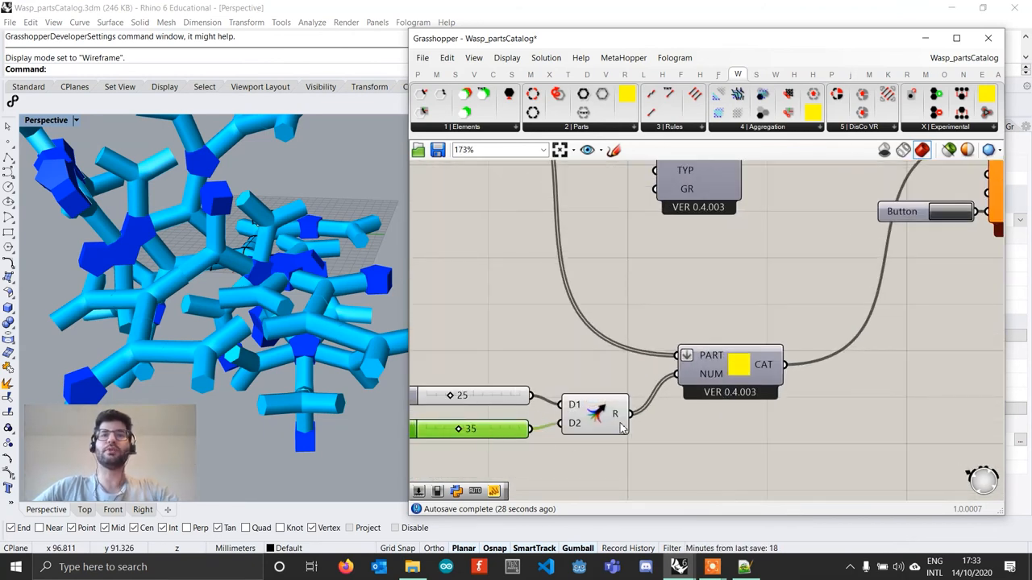
{"action": "mouse_move", "coordinate": [658, 332]}
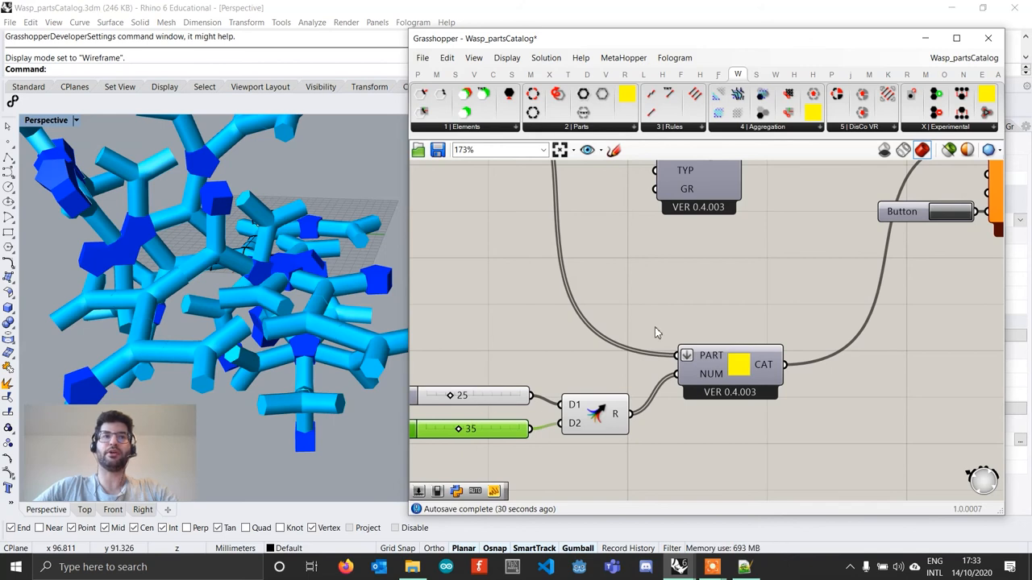
{"action": "scroll", "scroll_direction": "down", "scroll_amount": 3}
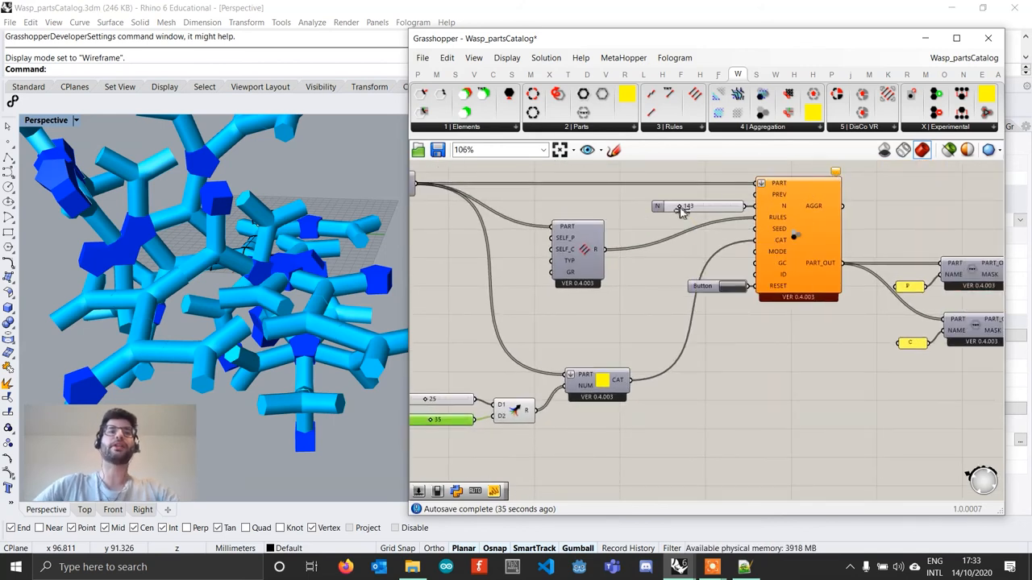
{"action": "mouse_move", "coordinate": [696, 206]}
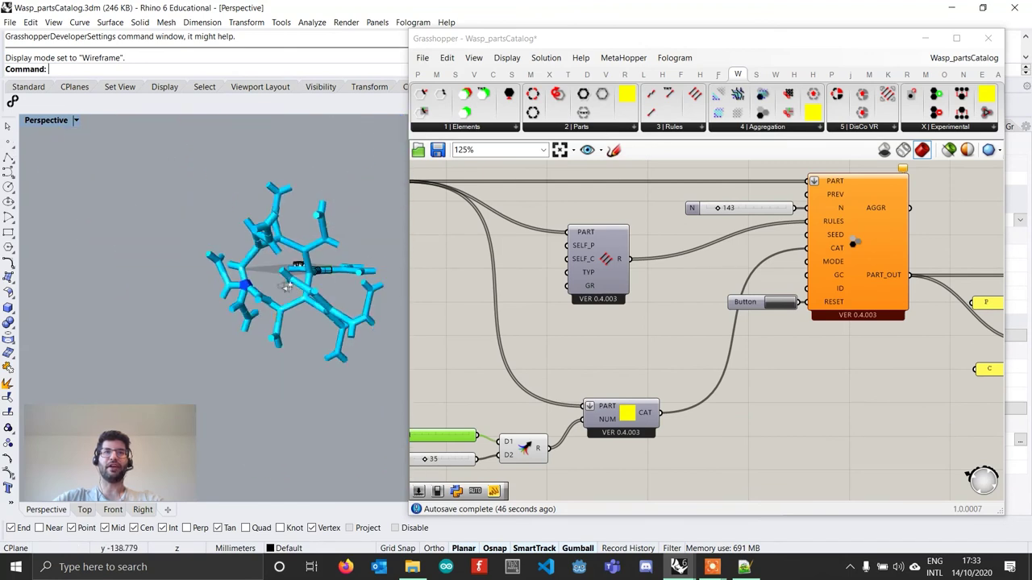
Step: Lower Data 1 and Data 2 to 10 each and inspect the small mixed aggregation in Rhino
{"action": "left_click_drag", "start_coordinate": [290, 290], "coordinate": [304, 323]}
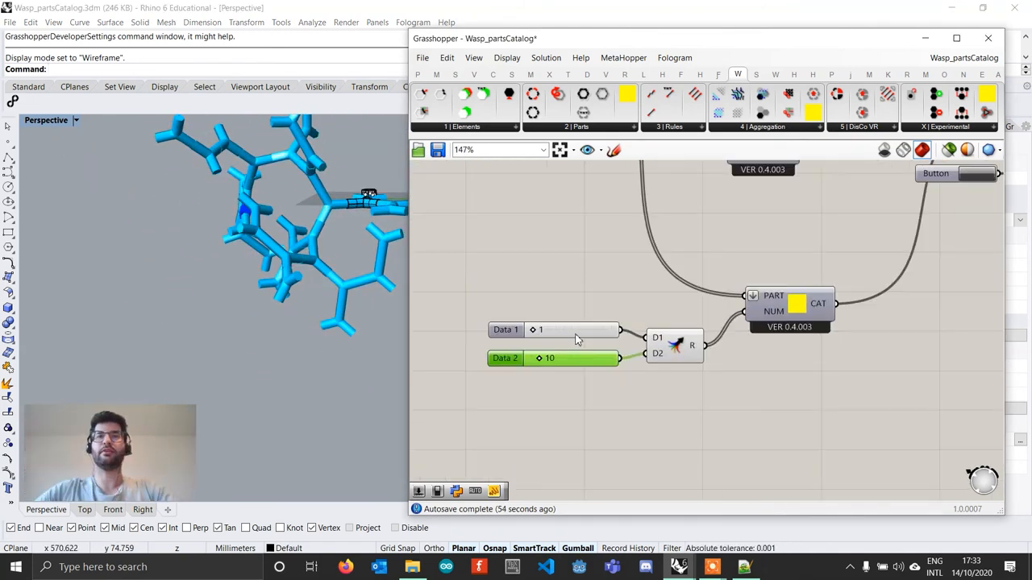
{"action": "scroll", "scroll_direction": "down", "scroll_amount": 3}
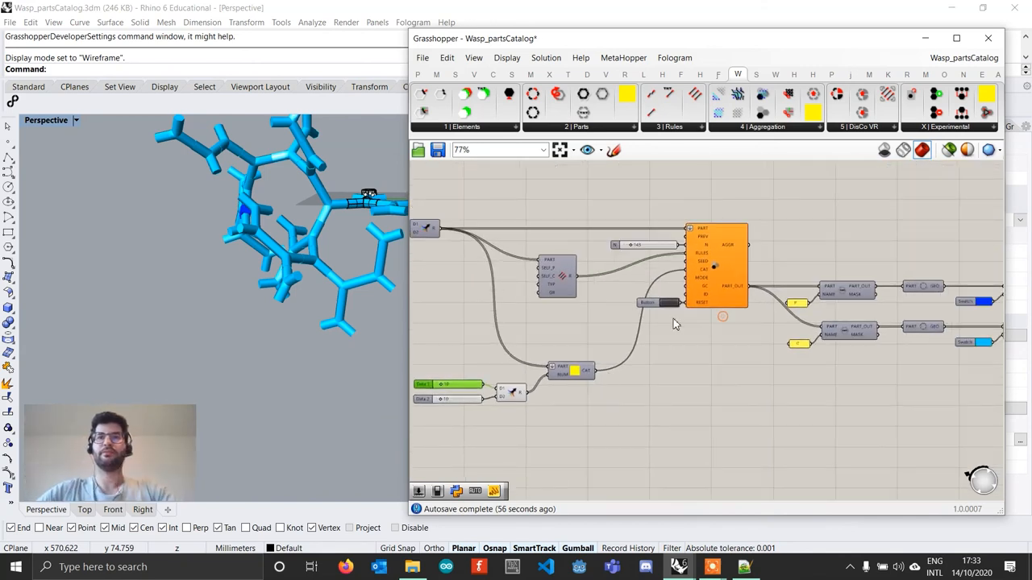
{"action": "scroll", "scroll_direction": "up", "scroll_amount": 3}
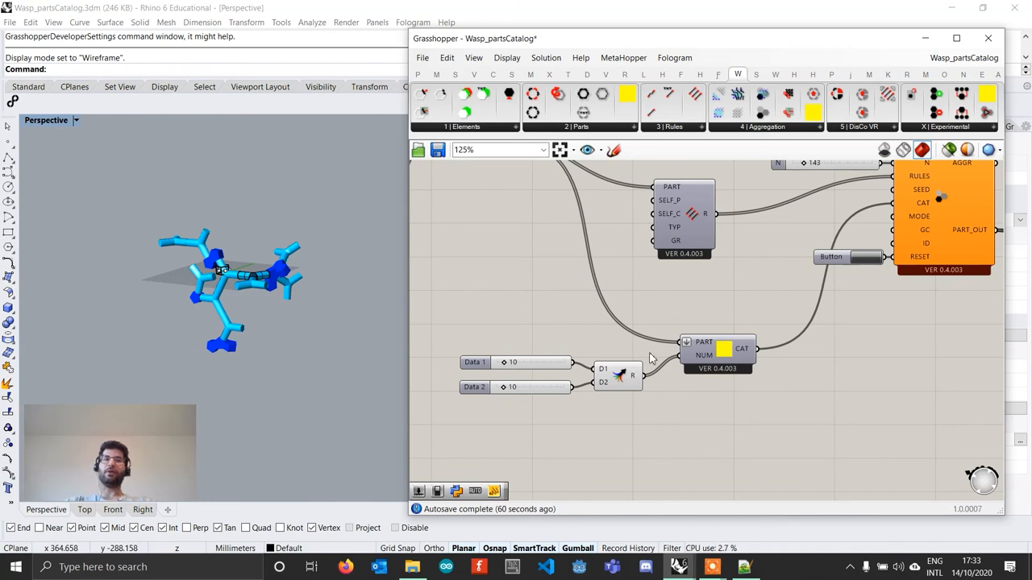
{"action": "mouse_move", "coordinate": [637, 348]}
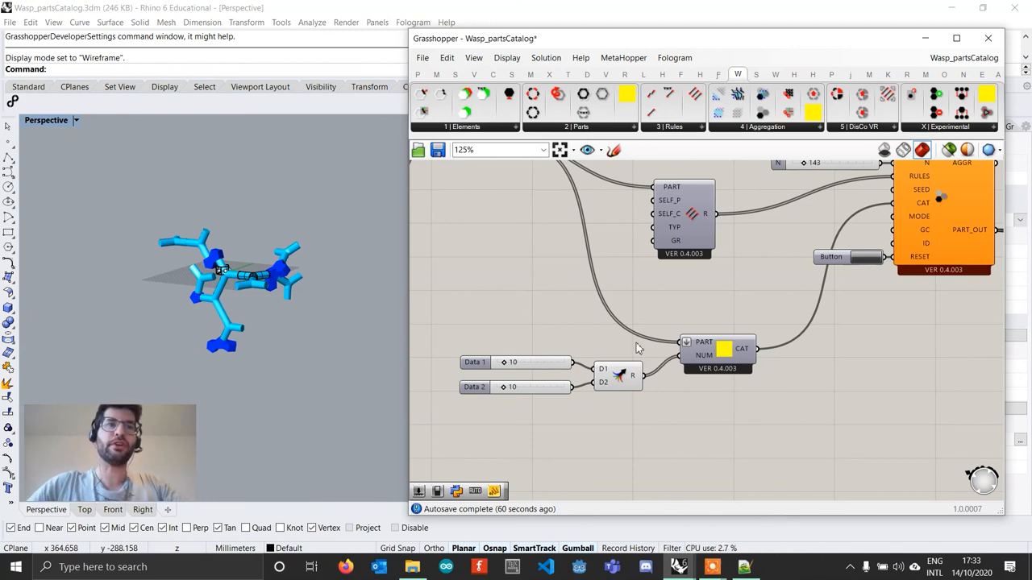
{"action": "mouse_move", "coordinate": [764, 387]}
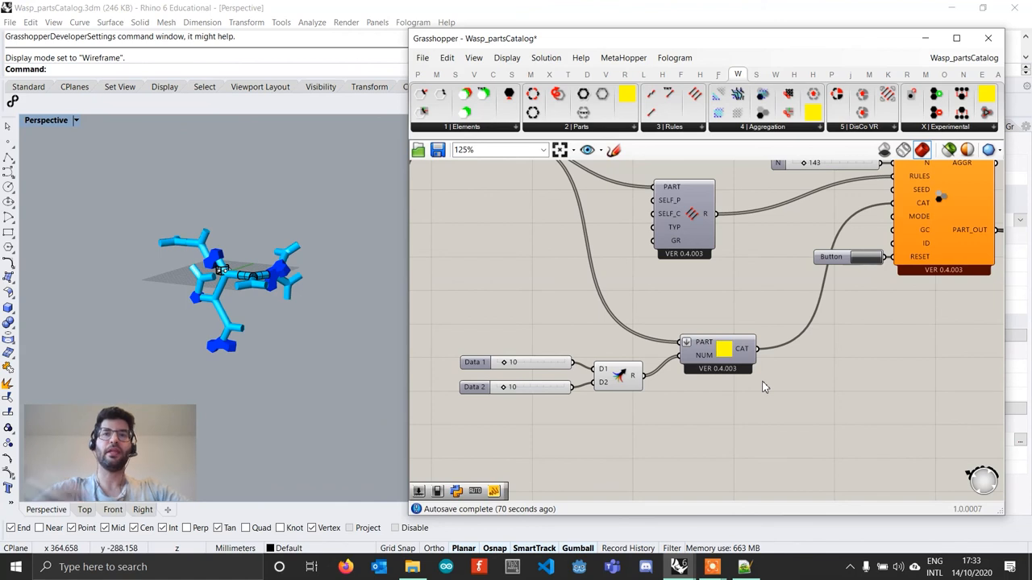
{"action": "scroll", "scroll_direction": "up", "scroll_amount": 3}
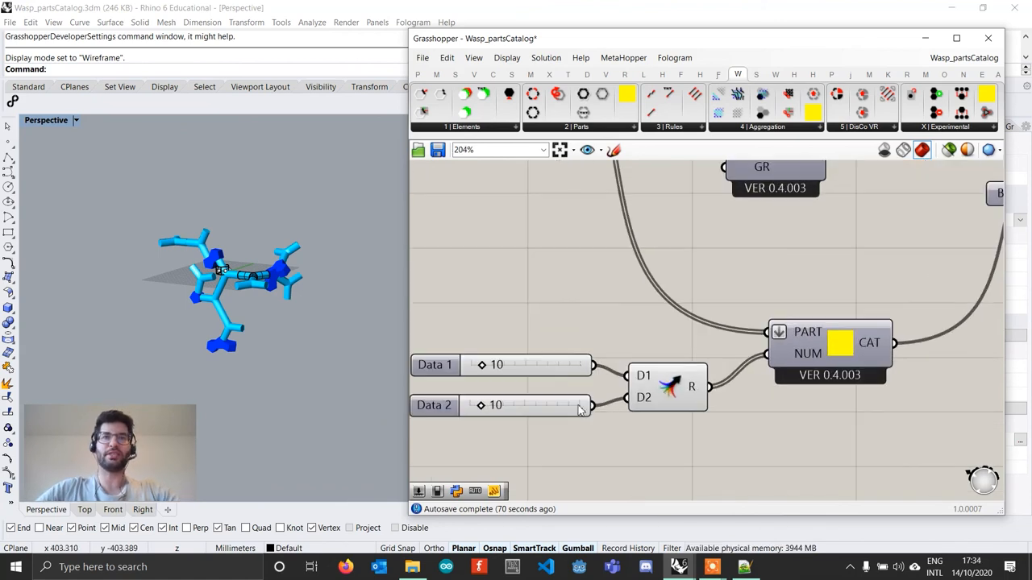
{"action": "scroll", "scroll_direction": "down", "scroll_amount": 3}
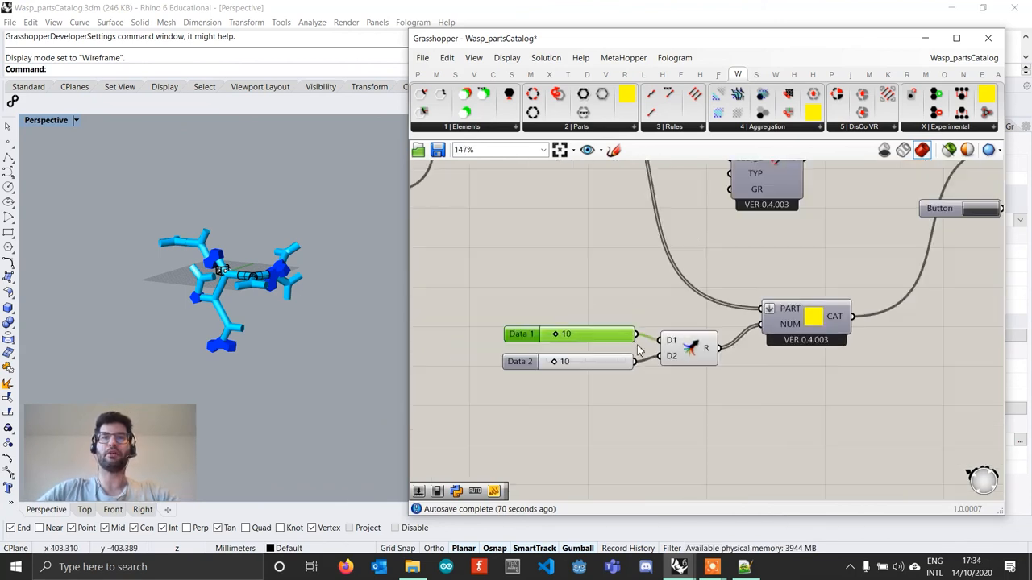
{"action": "scroll", "scroll_direction": "down", "scroll_amount": 3}
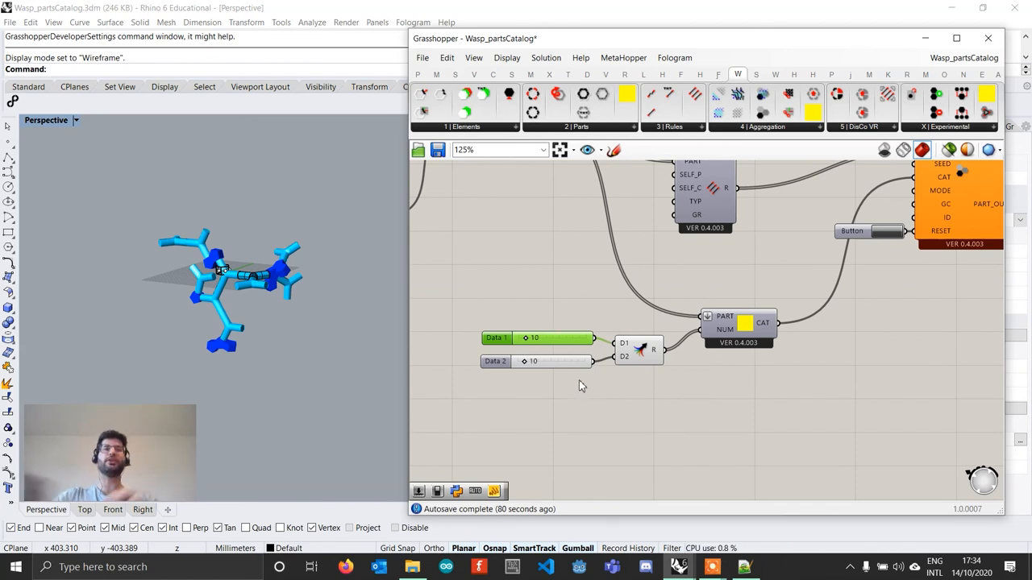